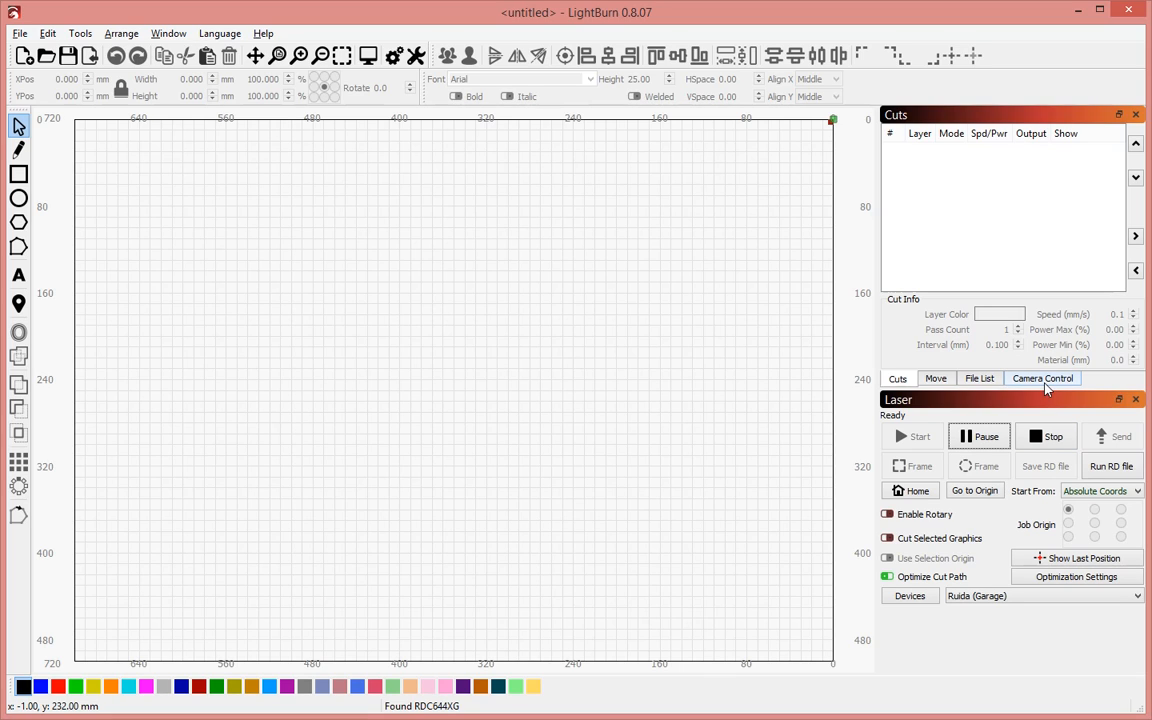
{"action": "mouse_move", "coordinate": [1045, 388]}
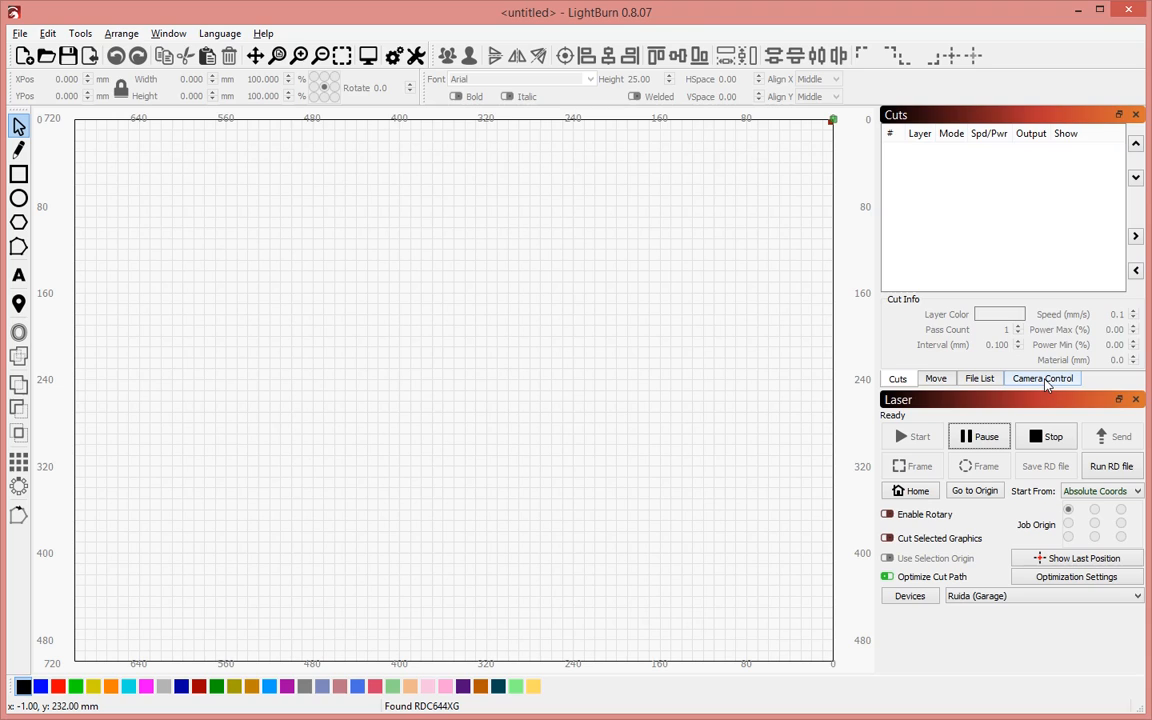
Select E2 Camera in Camera Control to view the live laser bed feed.
{"action": "left_click", "coordinate": [1042, 378]}
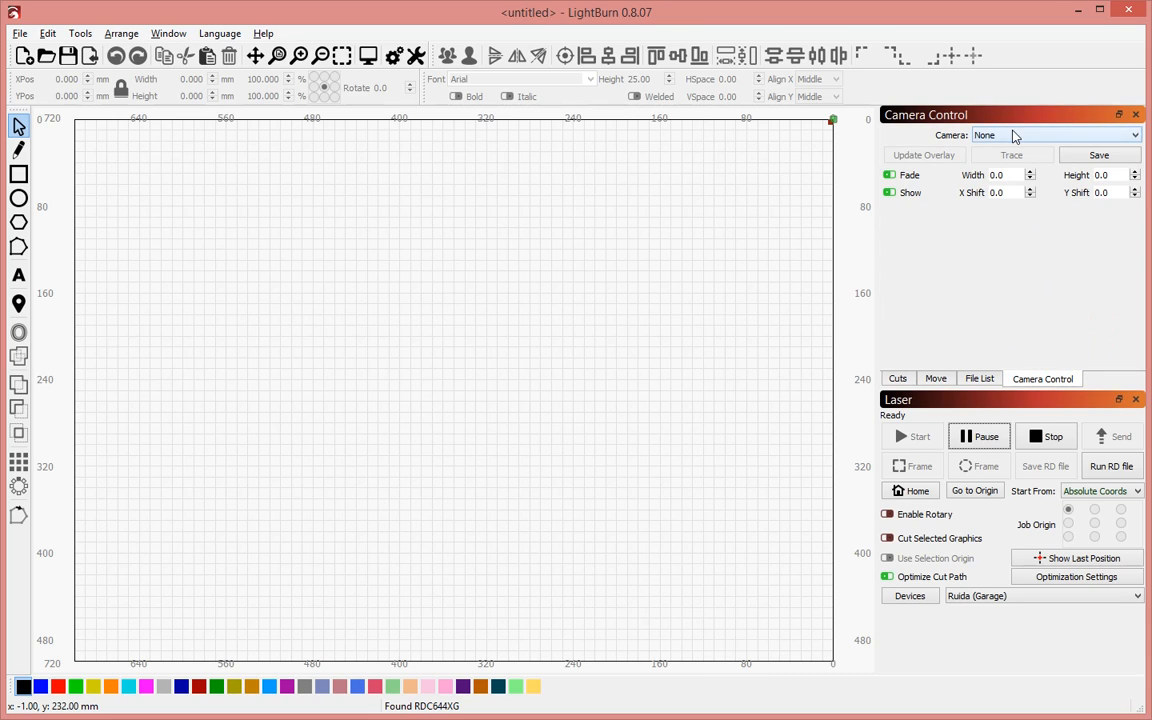
{"action": "left_click", "coordinate": [1050, 135]}
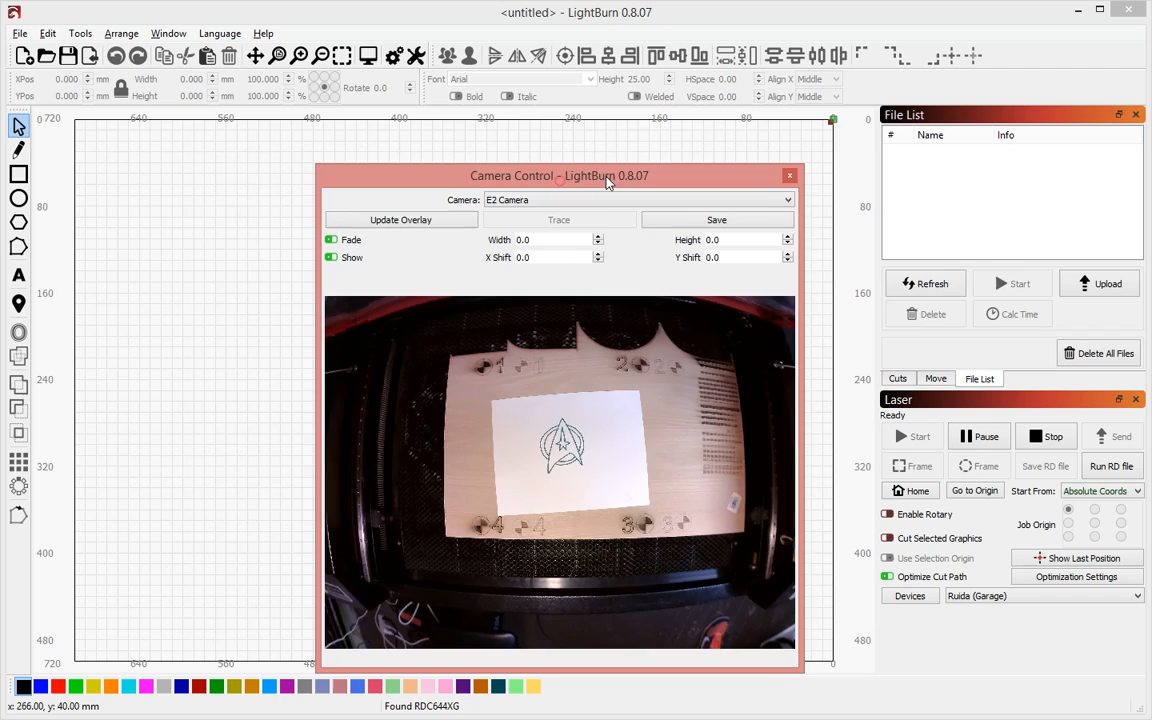
Dock the floating Camera Control window back into the right-hand panel.
{"action": "left_click_drag", "start_coordinate": [560, 175], "coordinate": [976, 167]}
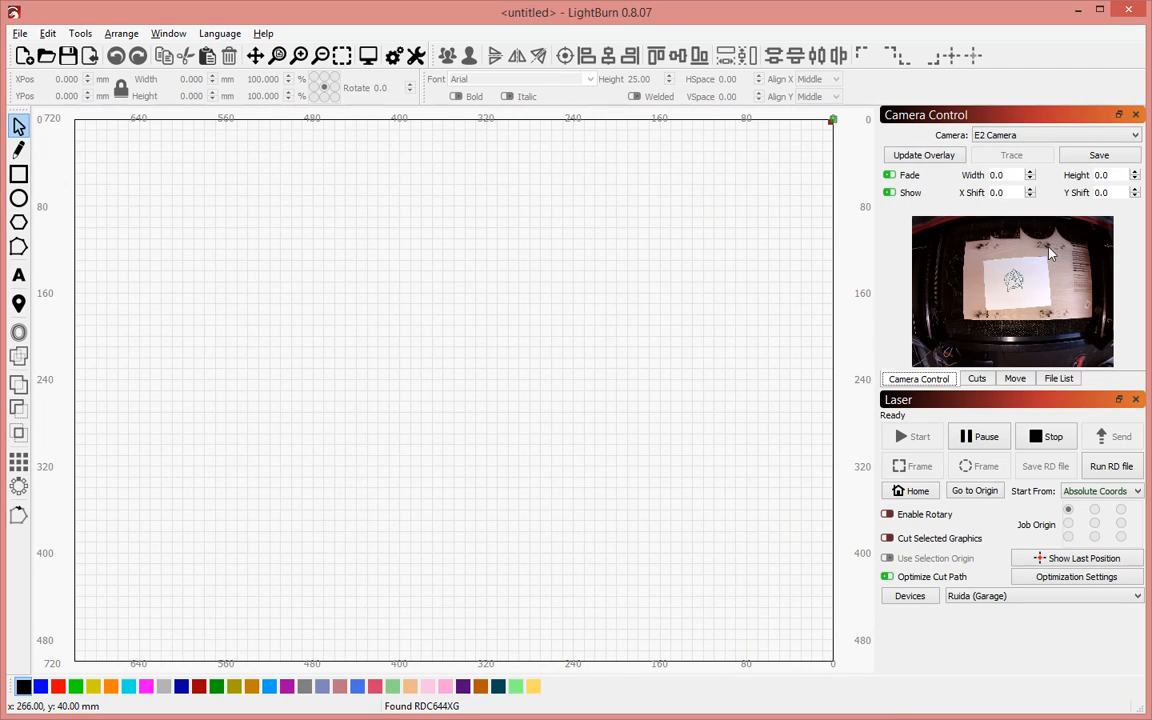
{"action": "mouse_move", "coordinate": [1032, 300]}
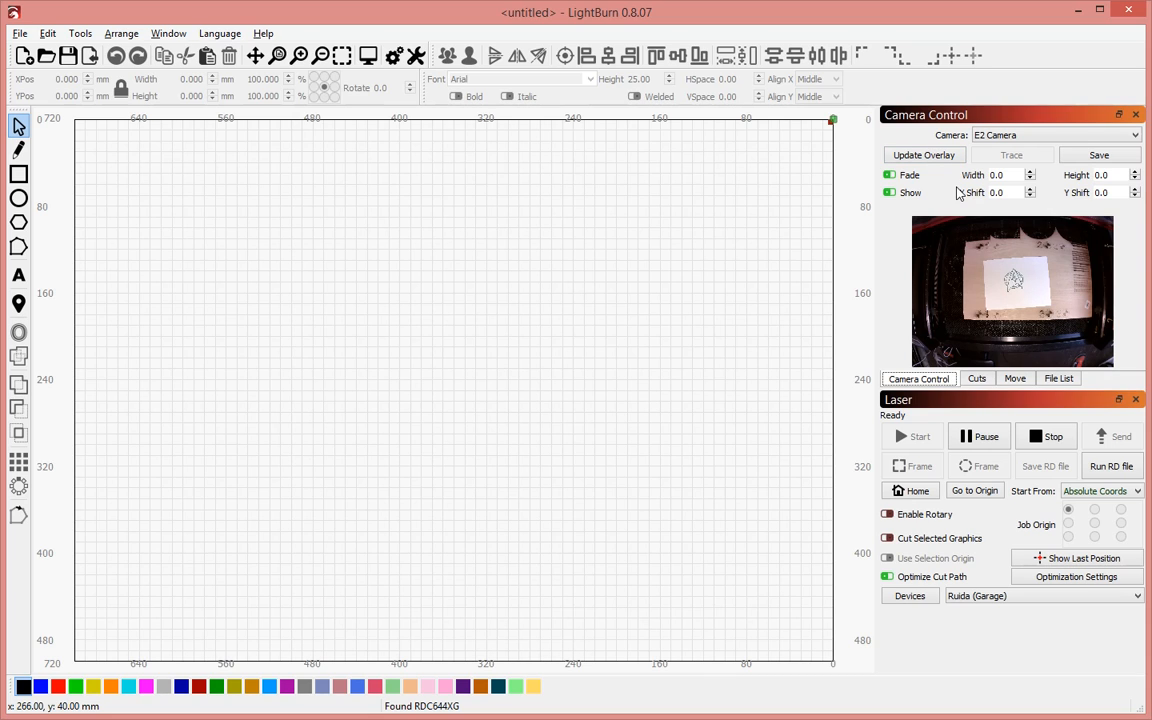
{"action": "left_click", "coordinate": [922, 155]}
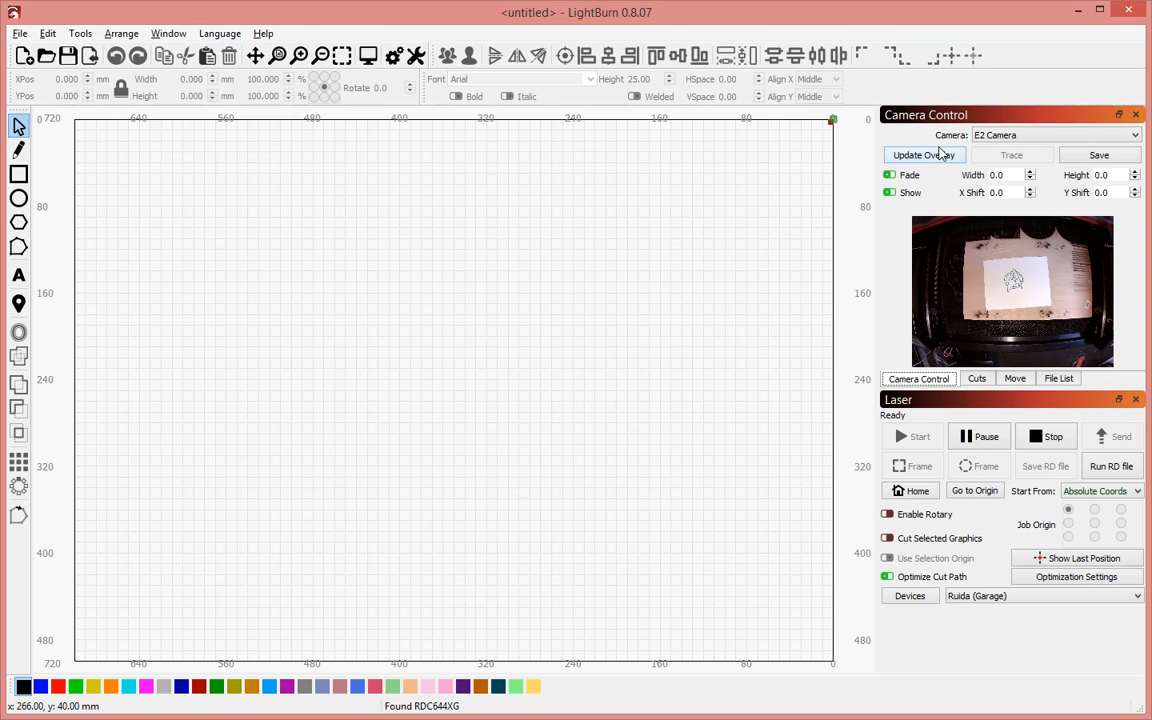
Update the camera overlay of the star-logo sheet and redock the Camera Control panel.
{"action": "left_click", "coordinate": [922, 154]}
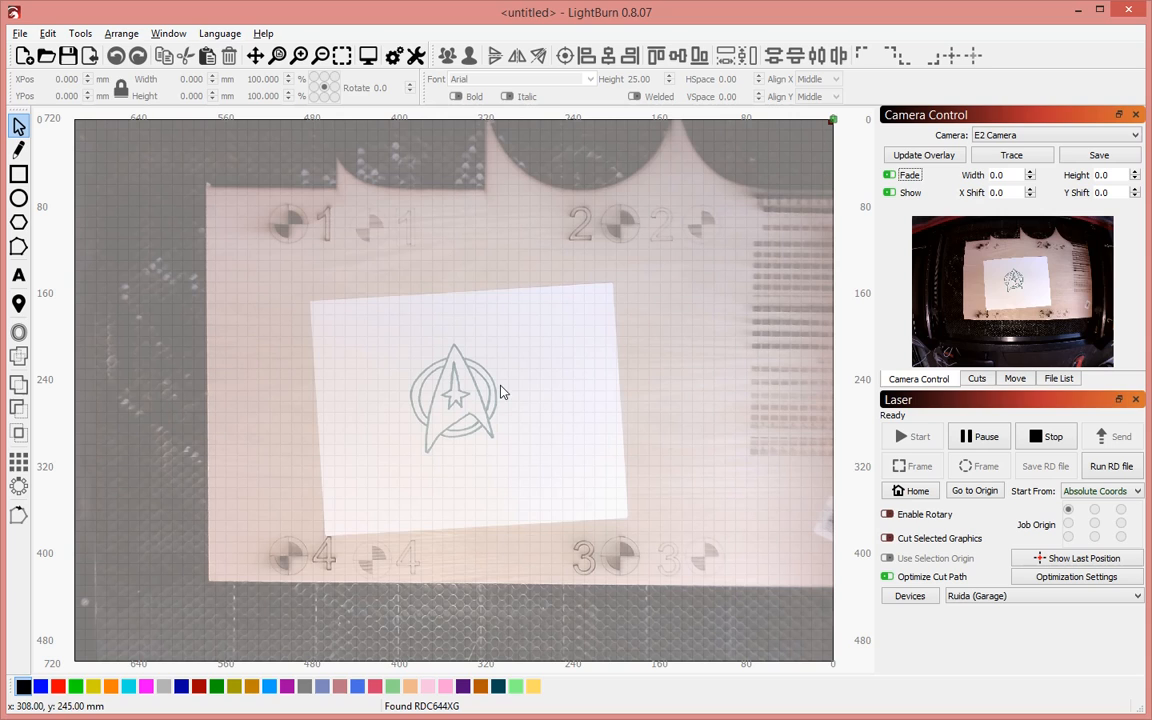
{"action": "mouse_move", "coordinate": [1037, 312]}
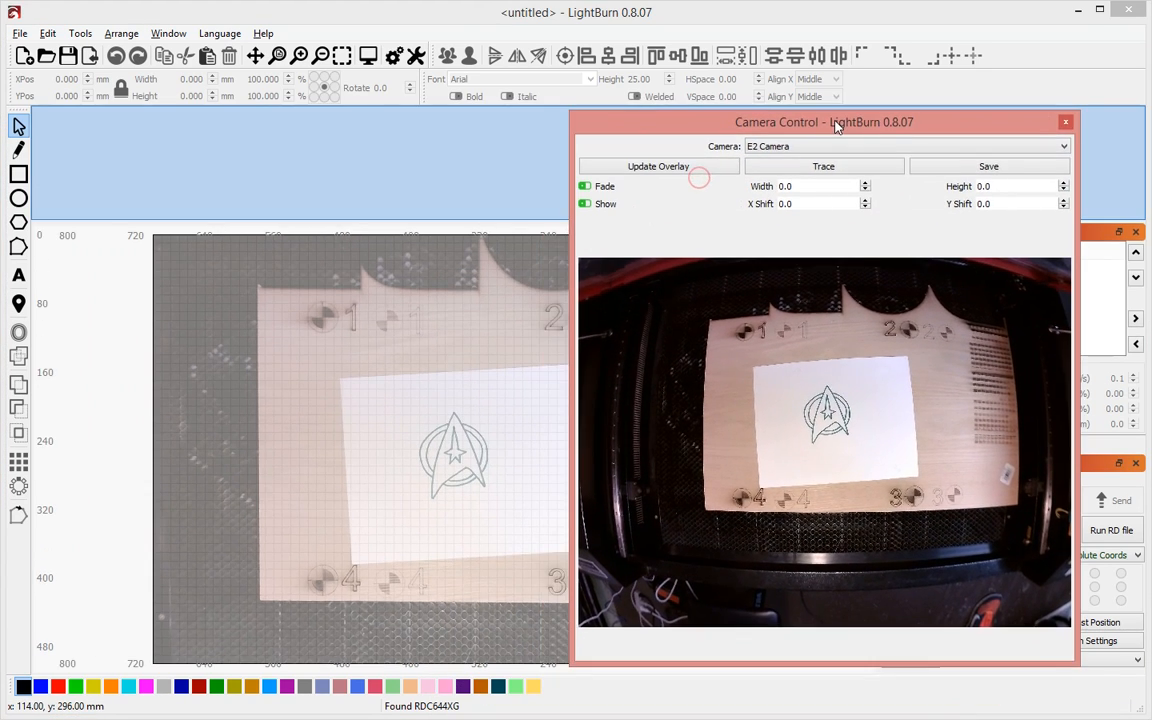
{"action": "left_click_drag", "start_coordinate": [822, 121], "coordinate": [787, 199]}
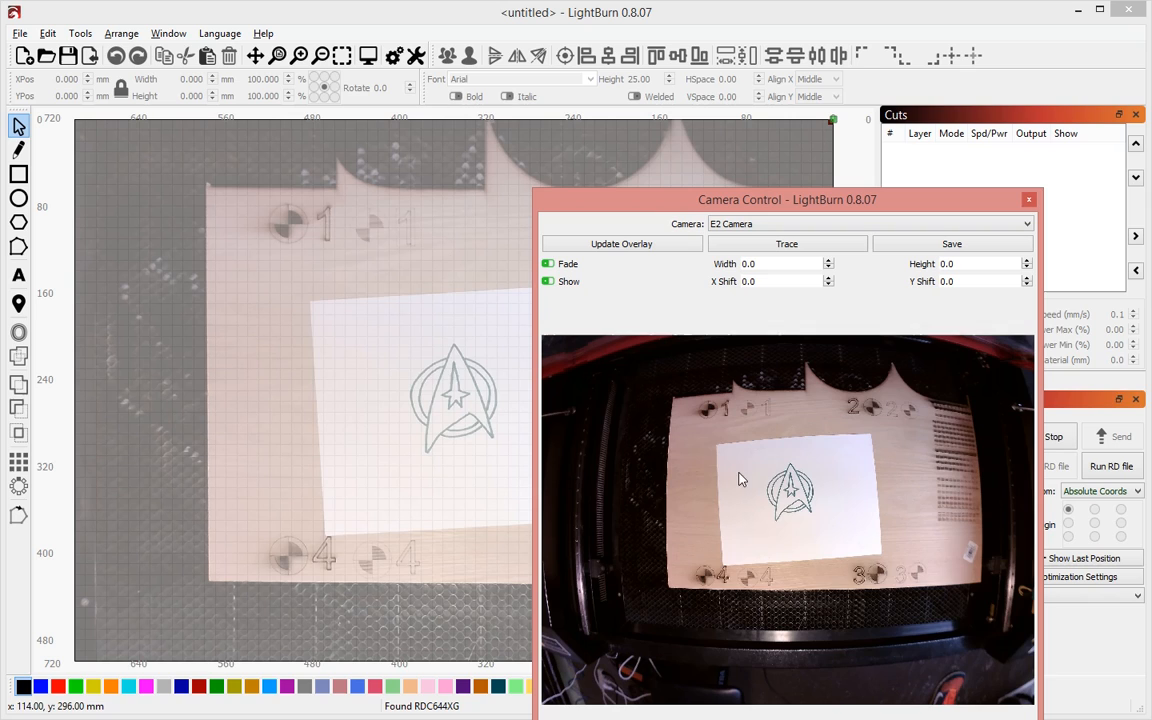
{"action": "mouse_move", "coordinate": [912, 553]}
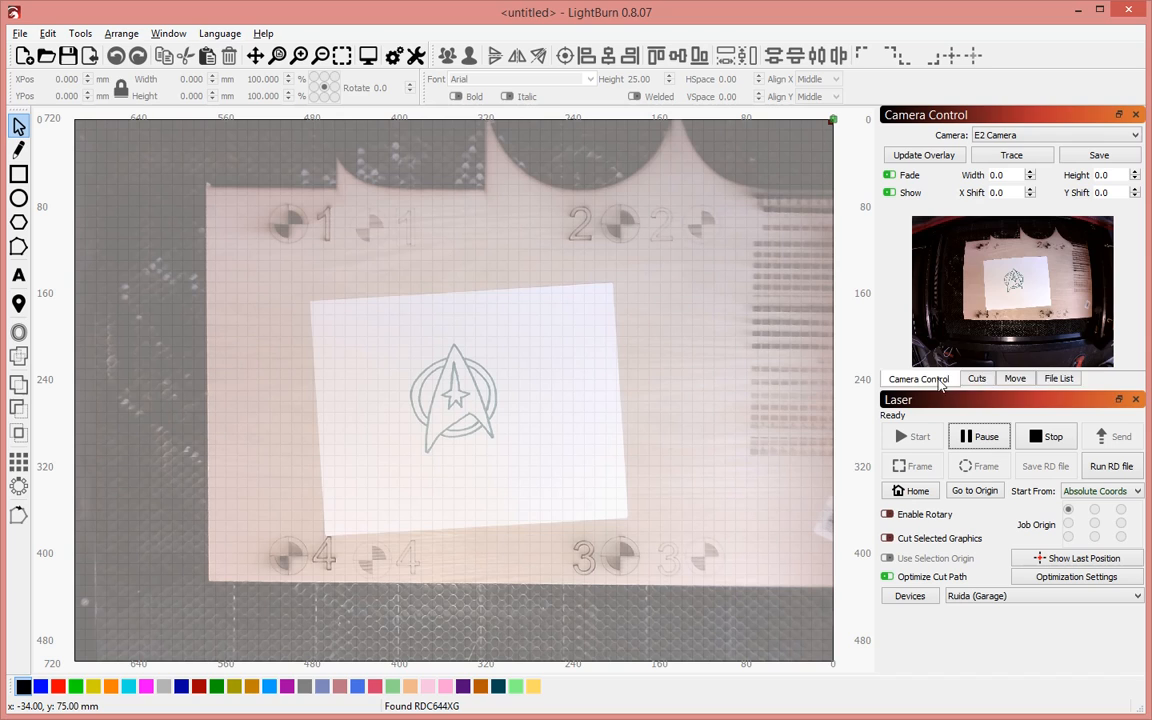
{"action": "left_click", "coordinate": [920, 378]}
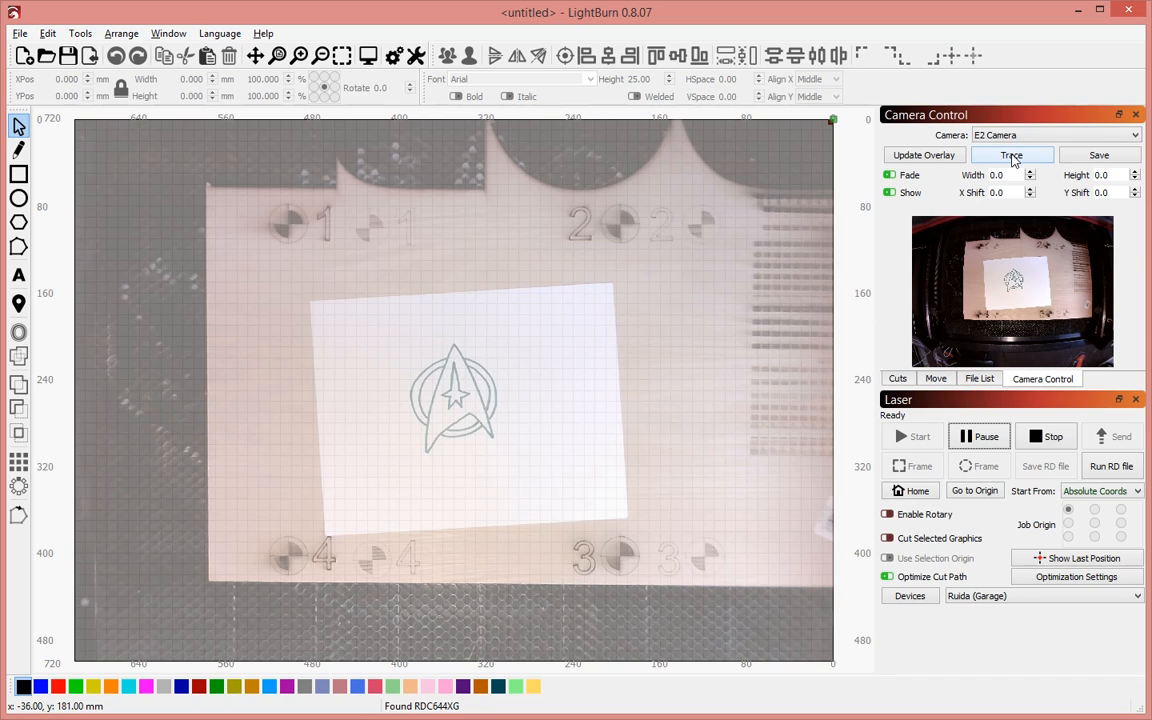
Trace the camera image into one vector object and accept the trace settings.
{"action": "left_click", "coordinate": [1011, 155]}
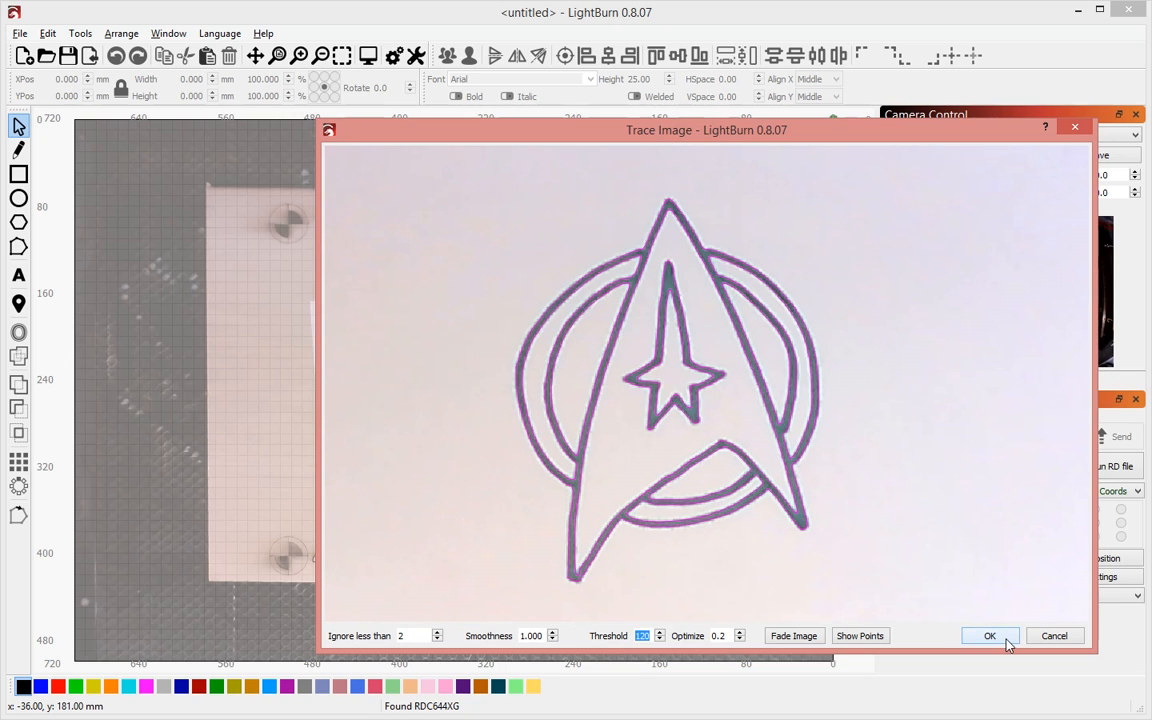
{"action": "left_click", "coordinate": [989, 636]}
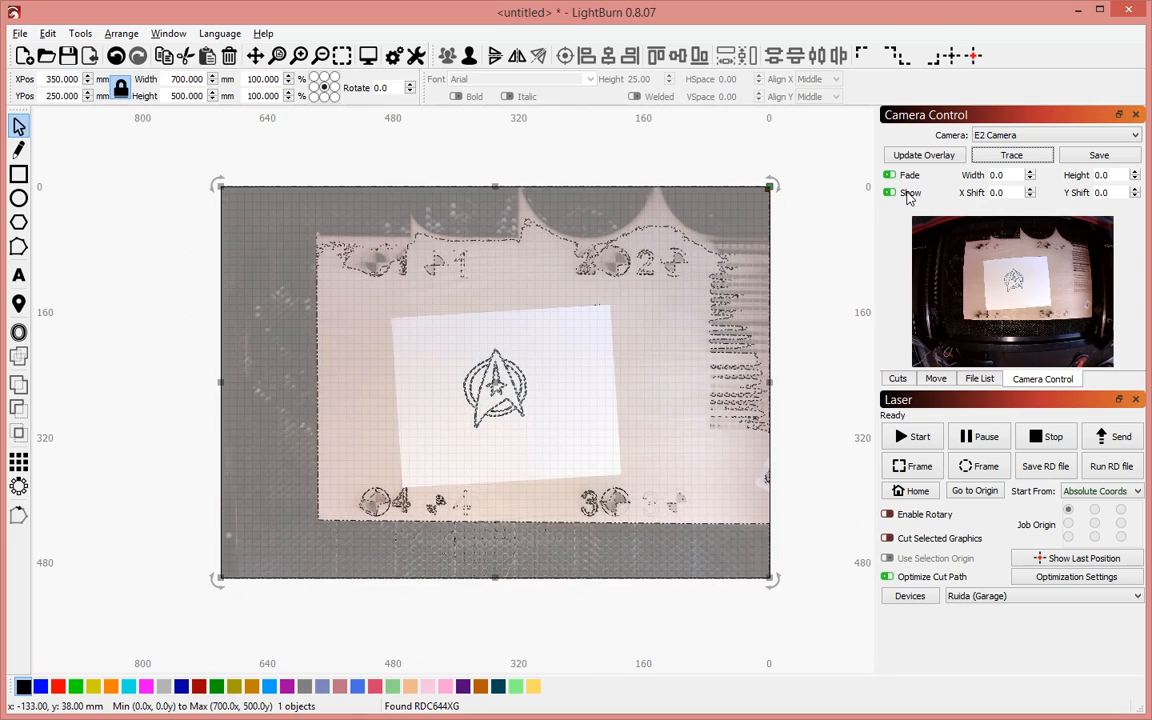
Hide the camera overlay and drag-select the traced star emblem outlines.
{"action": "left_click", "coordinate": [889, 192]}
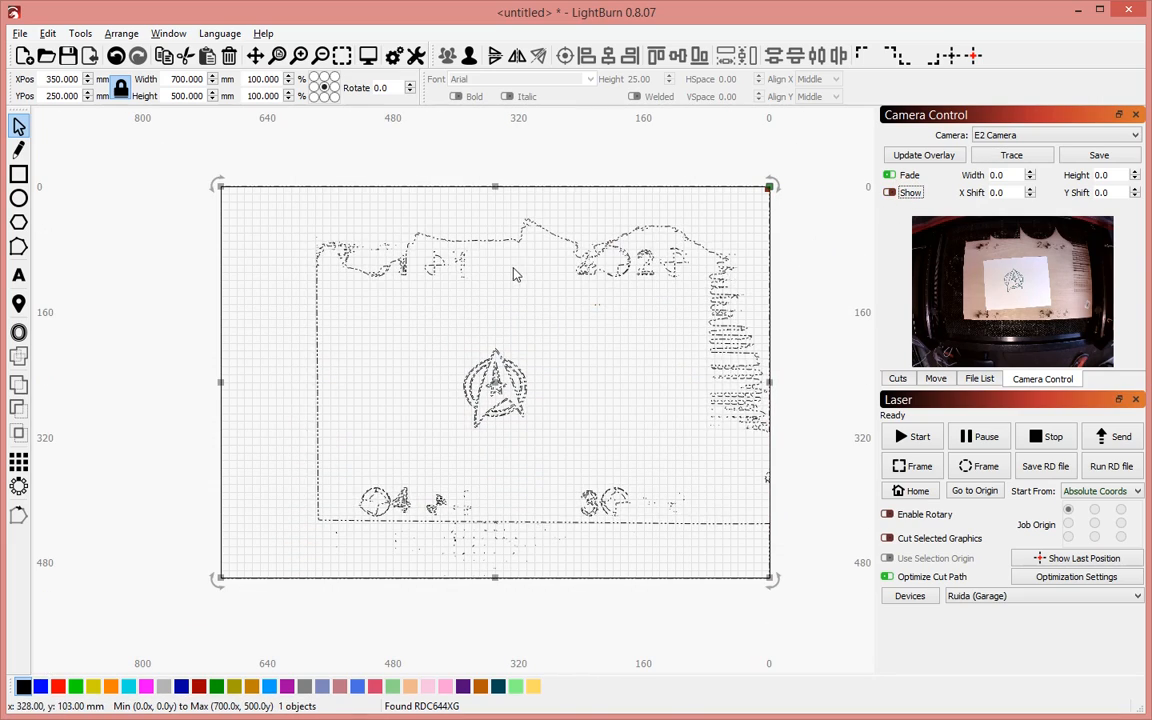
{"action": "left_click", "coordinate": [889, 192]}
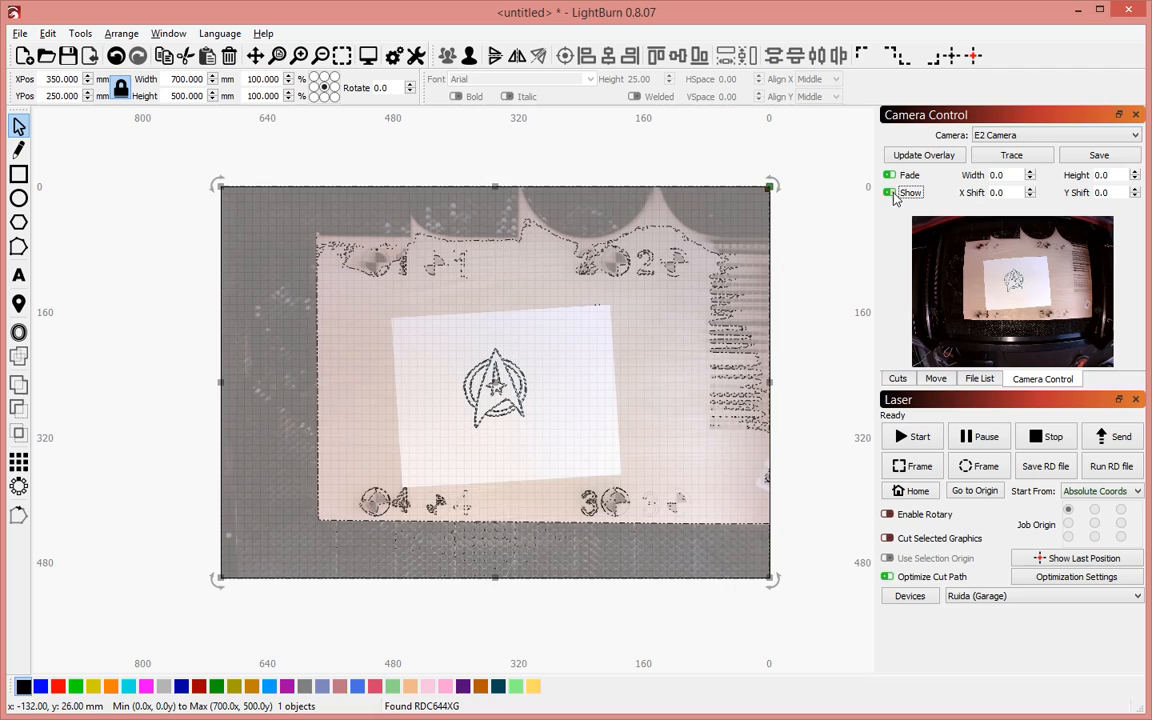
{"action": "left_click", "coordinate": [888, 192]}
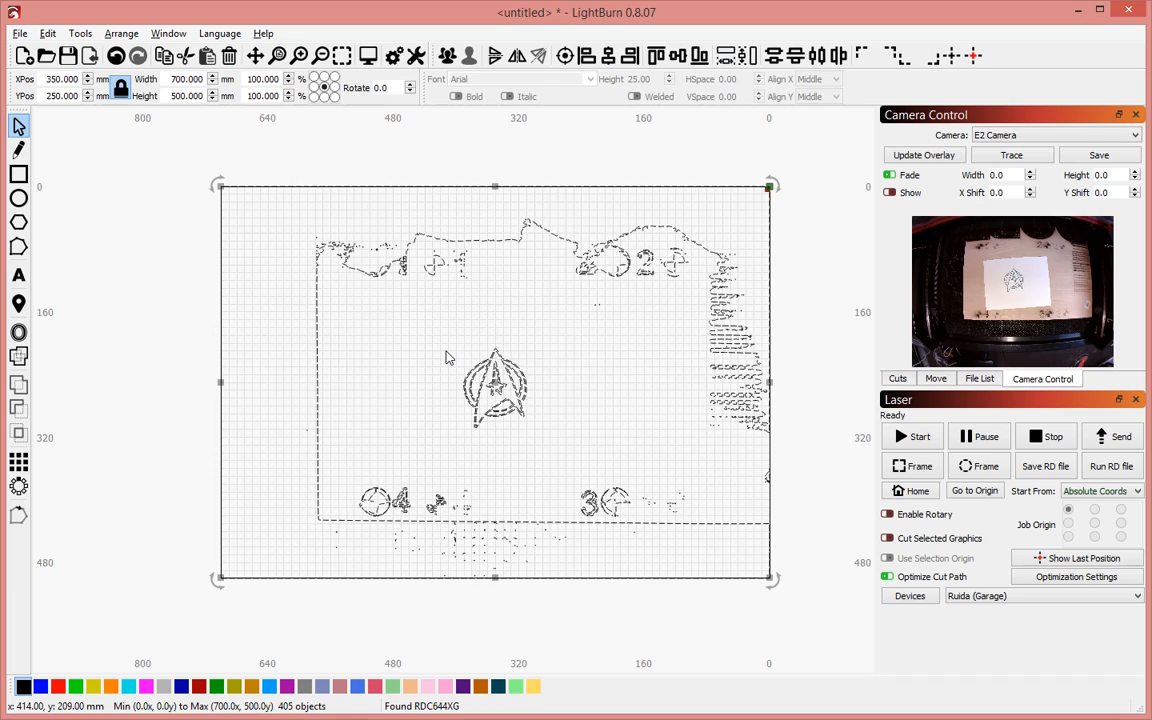
{"action": "left_click_drag", "start_coordinate": [442, 342], "coordinate": [565, 445]}
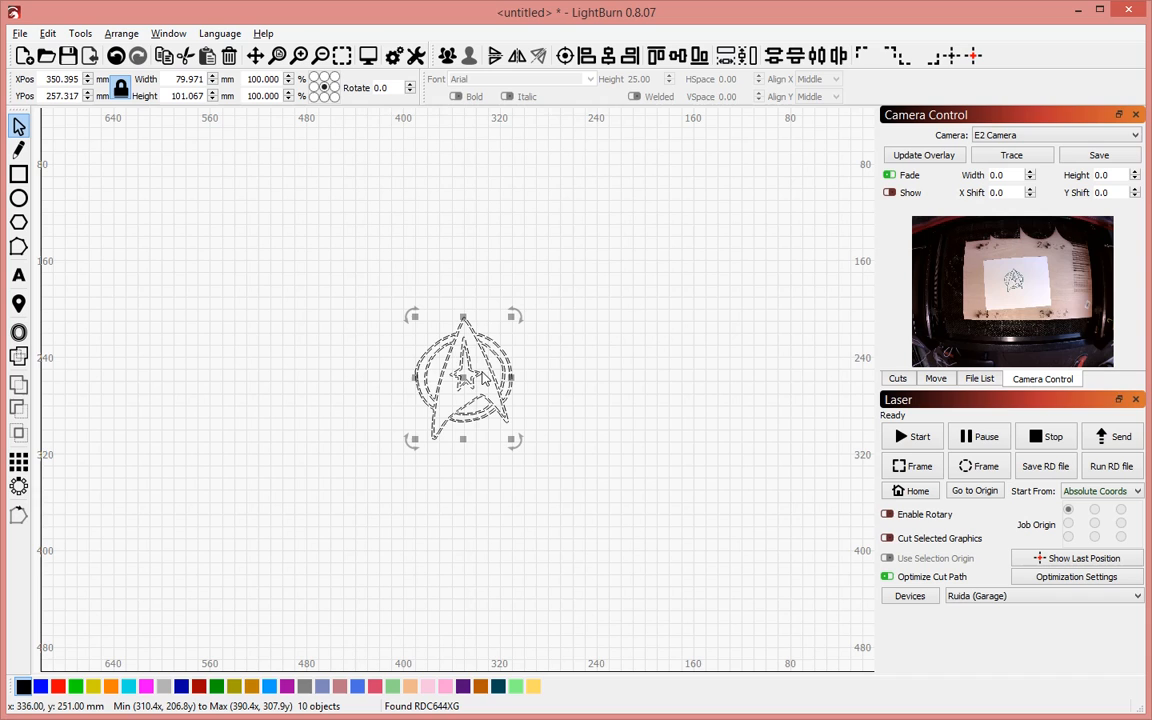
Group the ten emblem outlines, deselect them, and turn the camera overlay back on.
{"action": "left_click", "coordinate": [447, 55]}
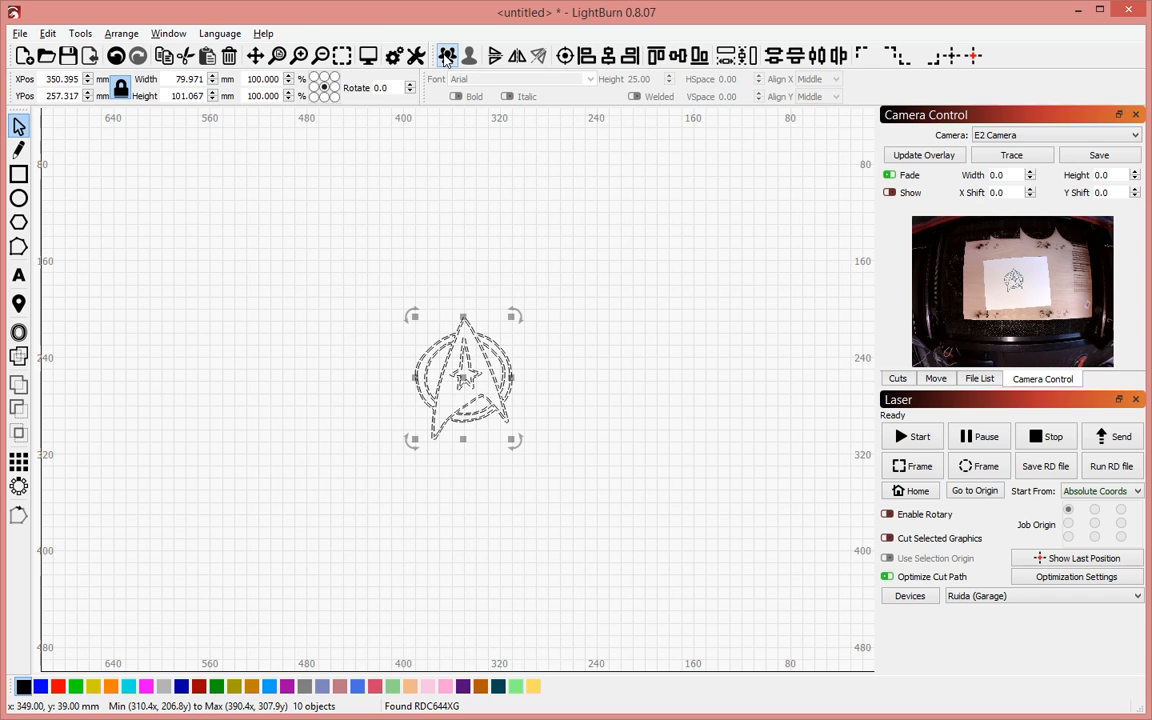
{"action": "left_click", "coordinate": [589, 408]}
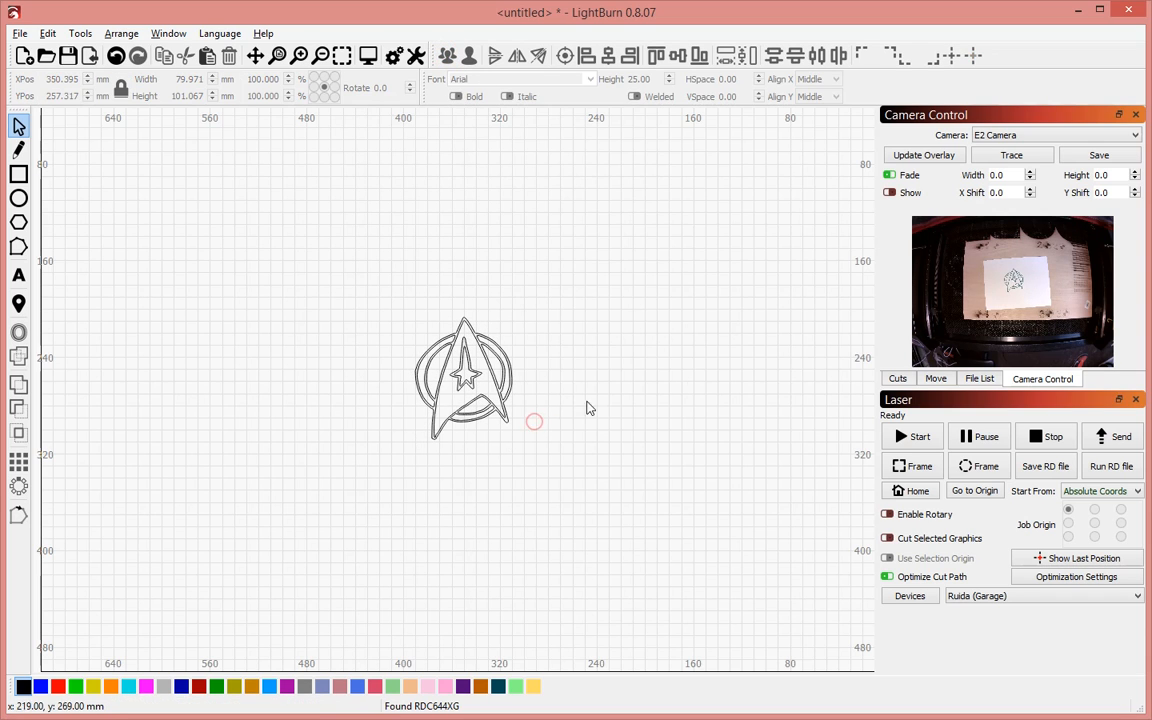
{"action": "left_click", "coordinate": [888, 192]}
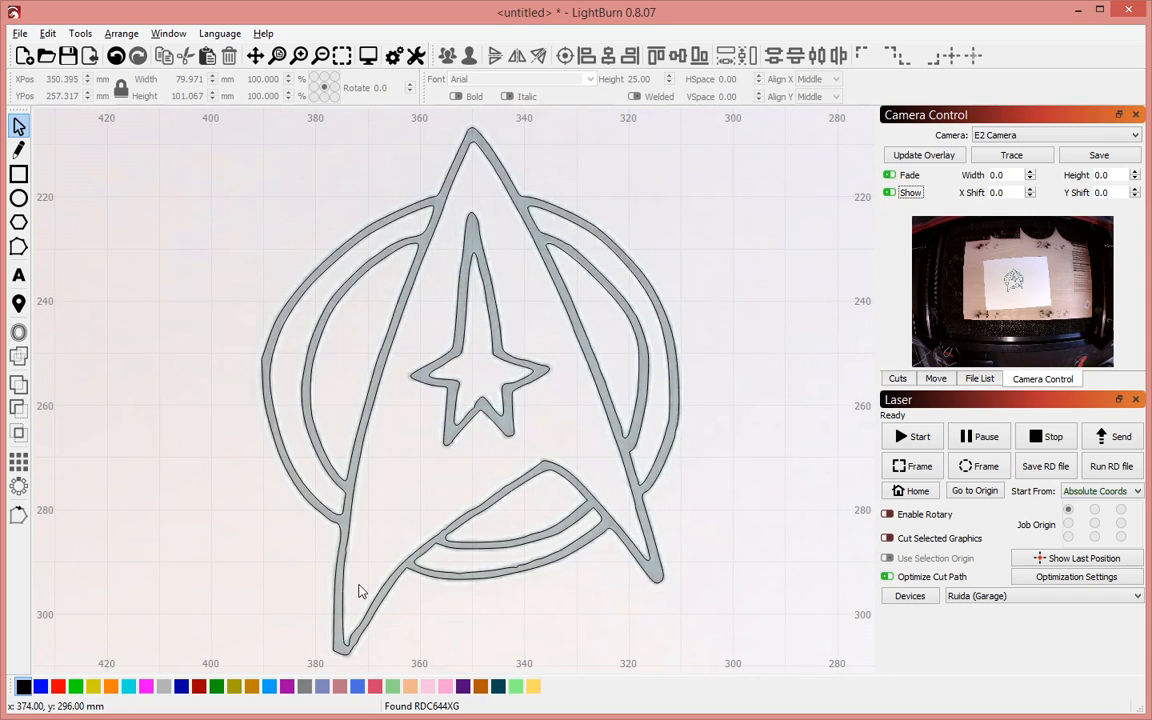
{"action": "left_click", "coordinate": [922, 154]}
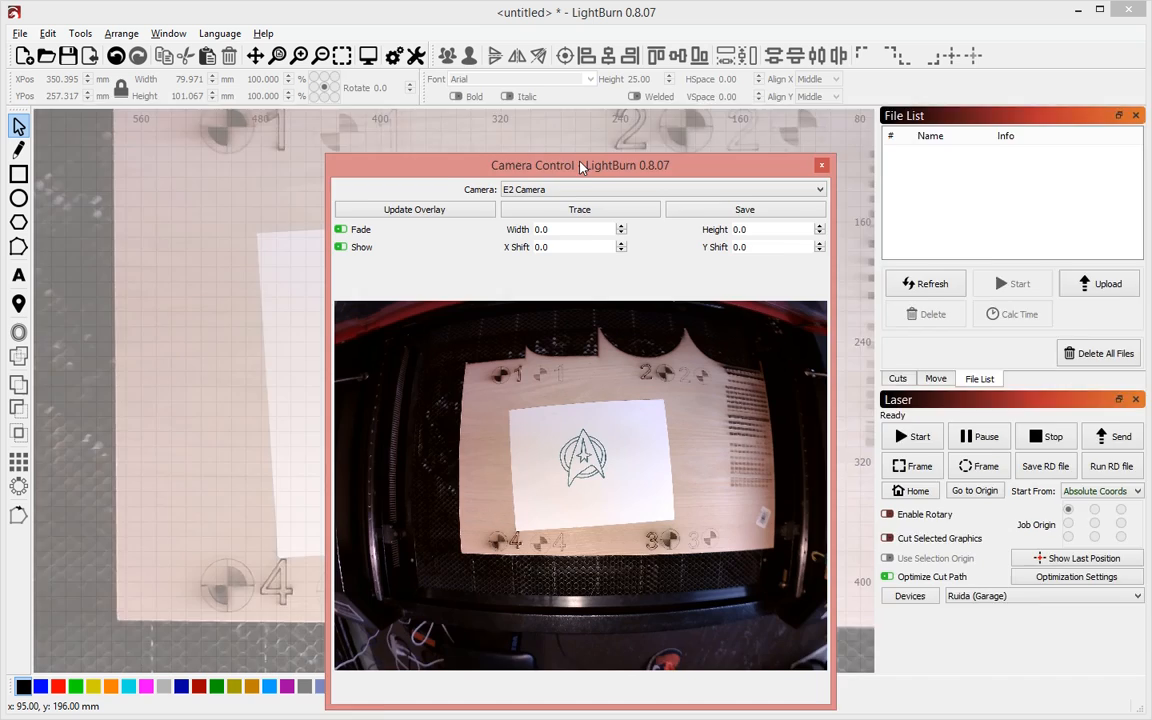
Reposition and redock the camera window, then refresh the overlay showing the round coaster.
{"action": "left_click_drag", "start_coordinate": [580, 165], "coordinate": [562, 75]}
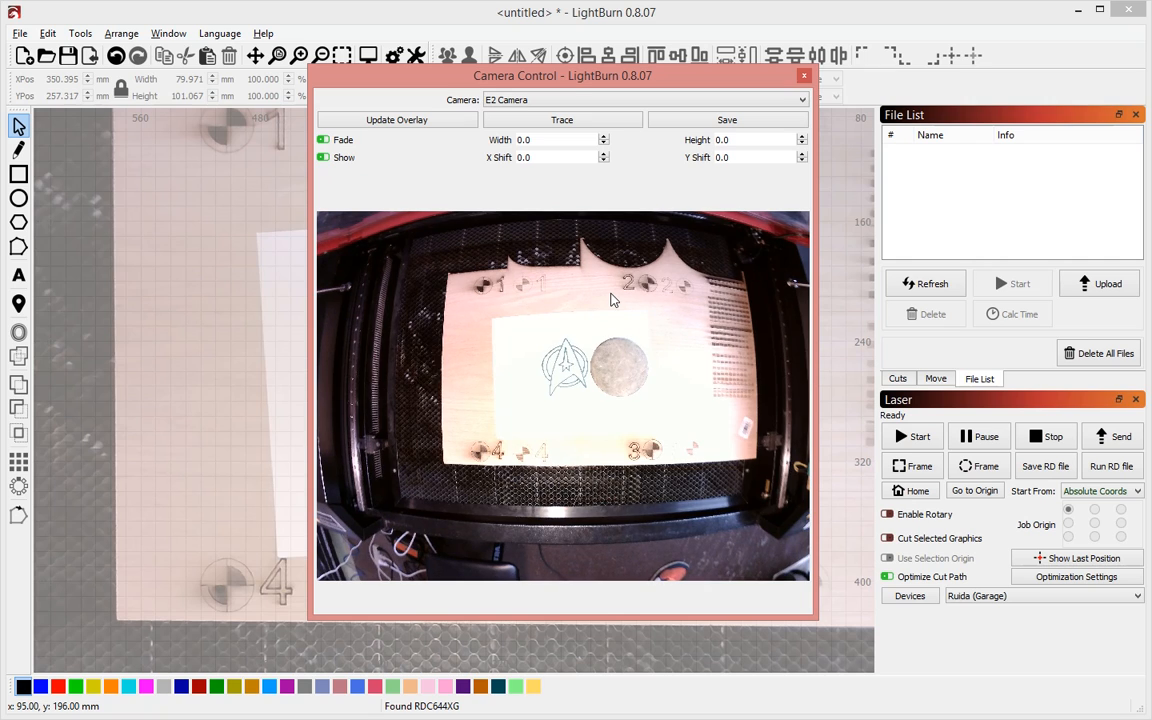
{"action": "mouse_move", "coordinate": [585, 280]}
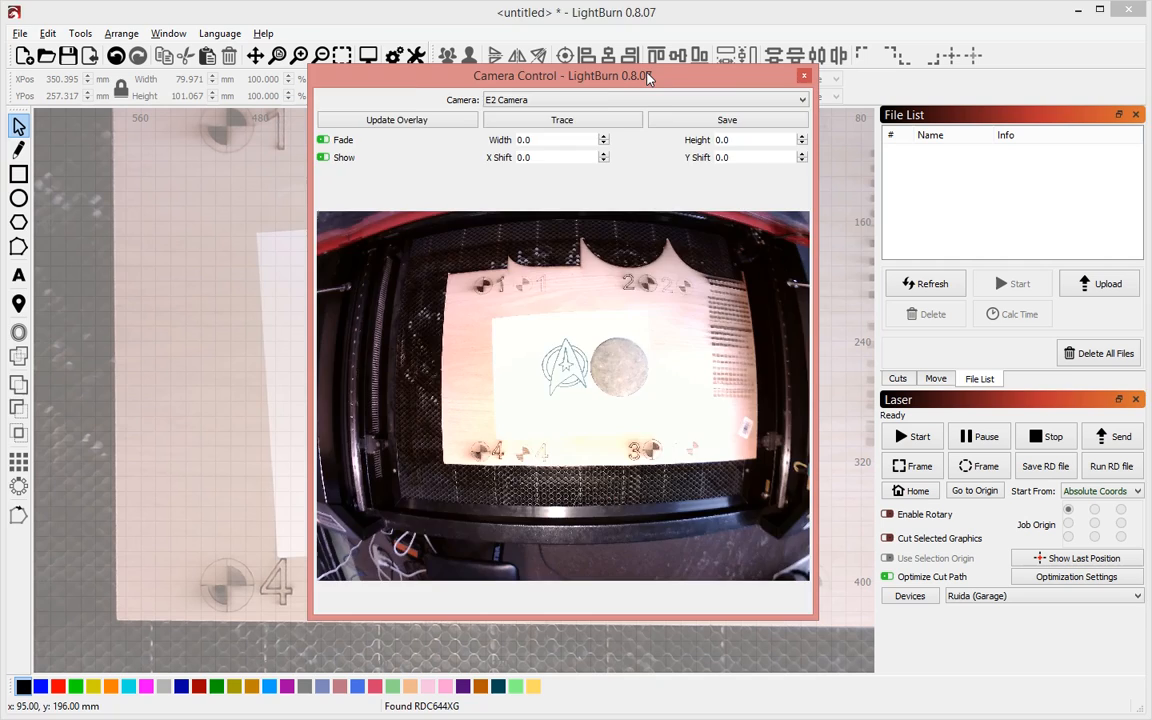
{"action": "left_click", "coordinate": [803, 76]}
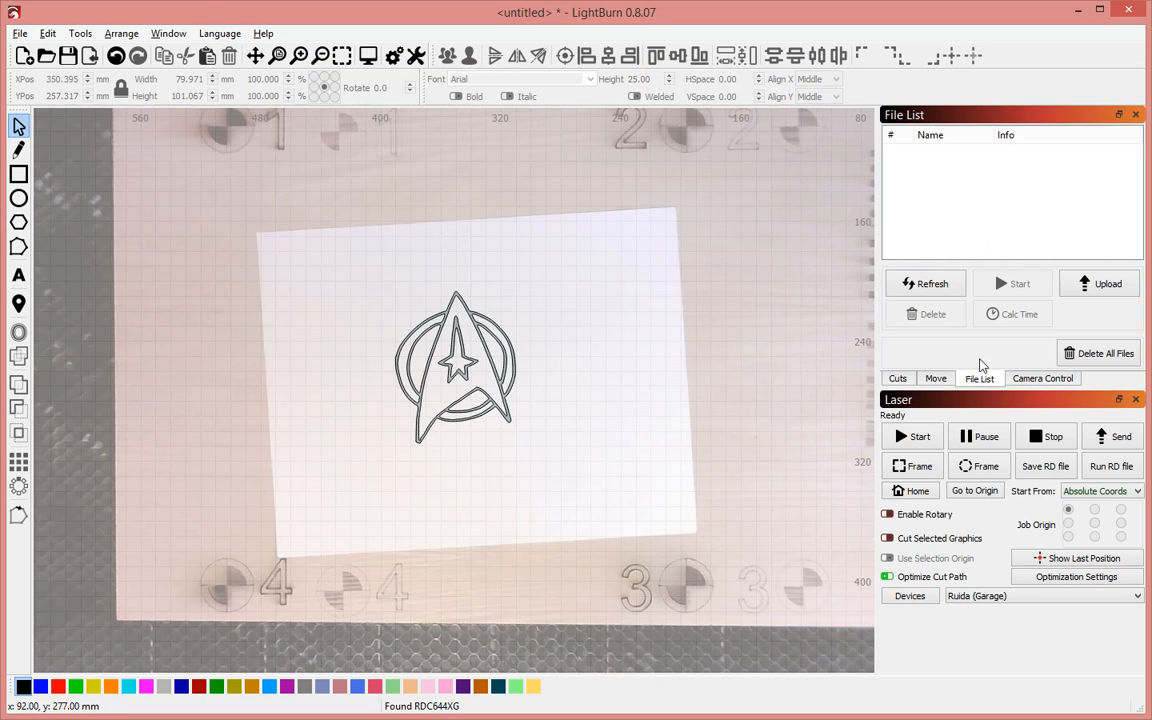
{"action": "left_click", "coordinate": [1042, 378]}
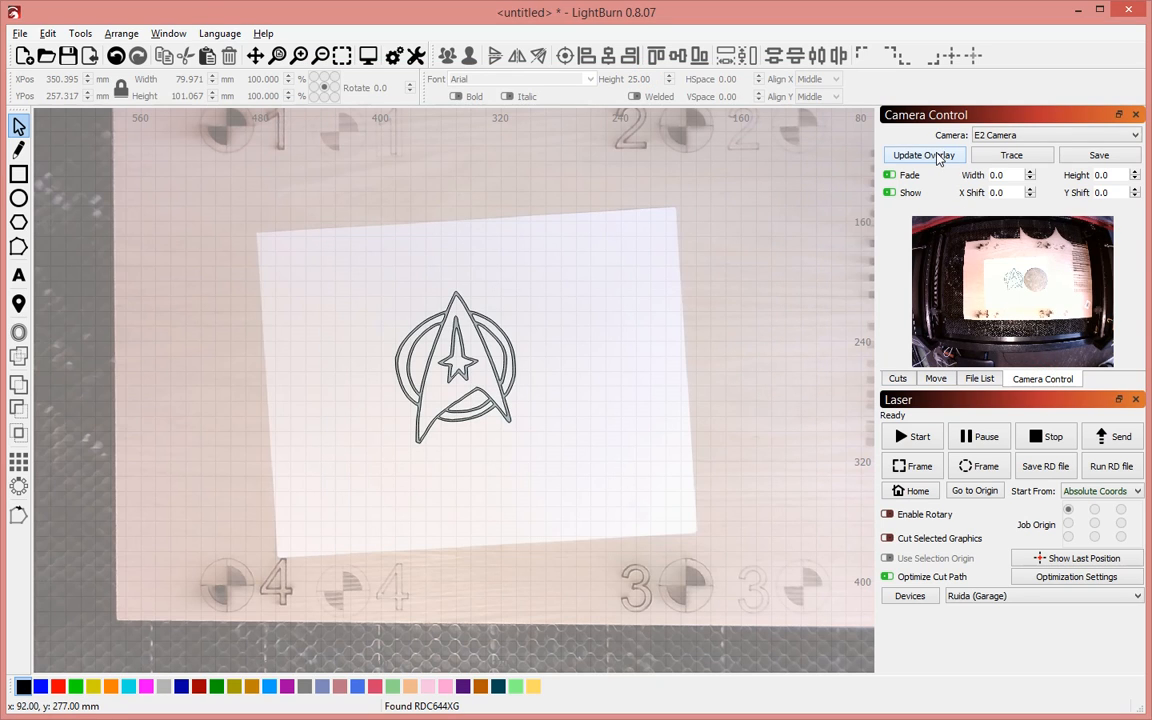
{"action": "left_click", "coordinate": [923, 154]}
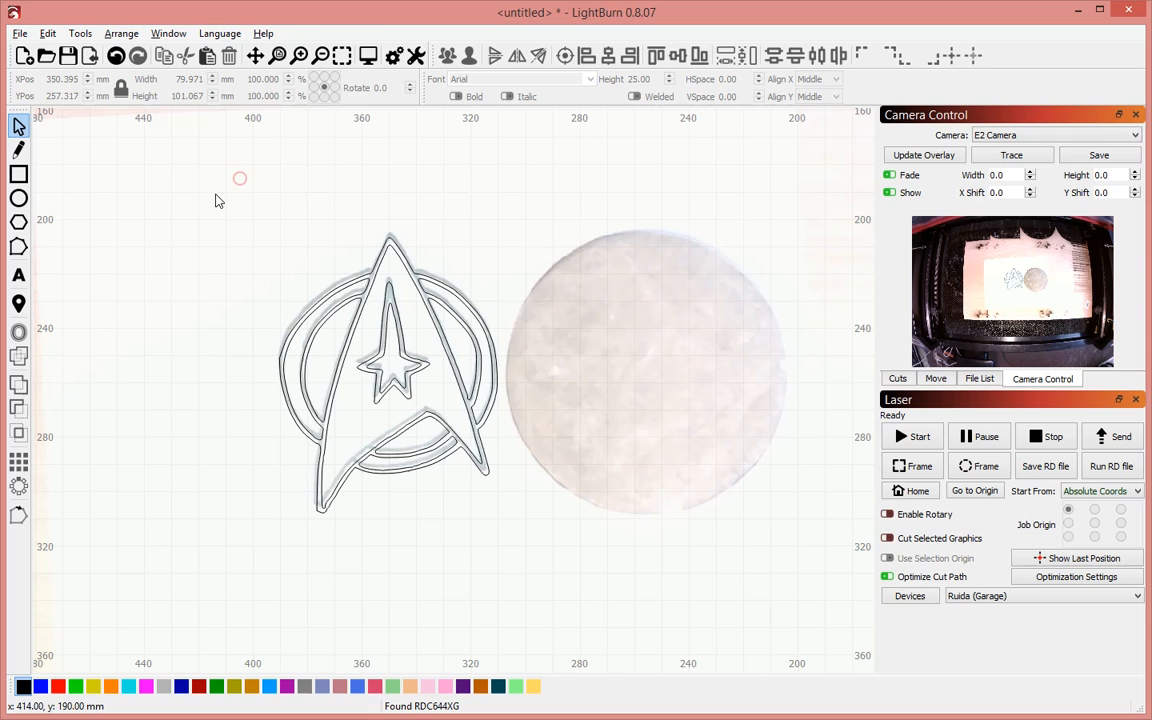
Drag the traced emblem onto the coaster, scaling it to about 73 by 92 mm.
{"action": "left_click", "coordinate": [388, 375]}
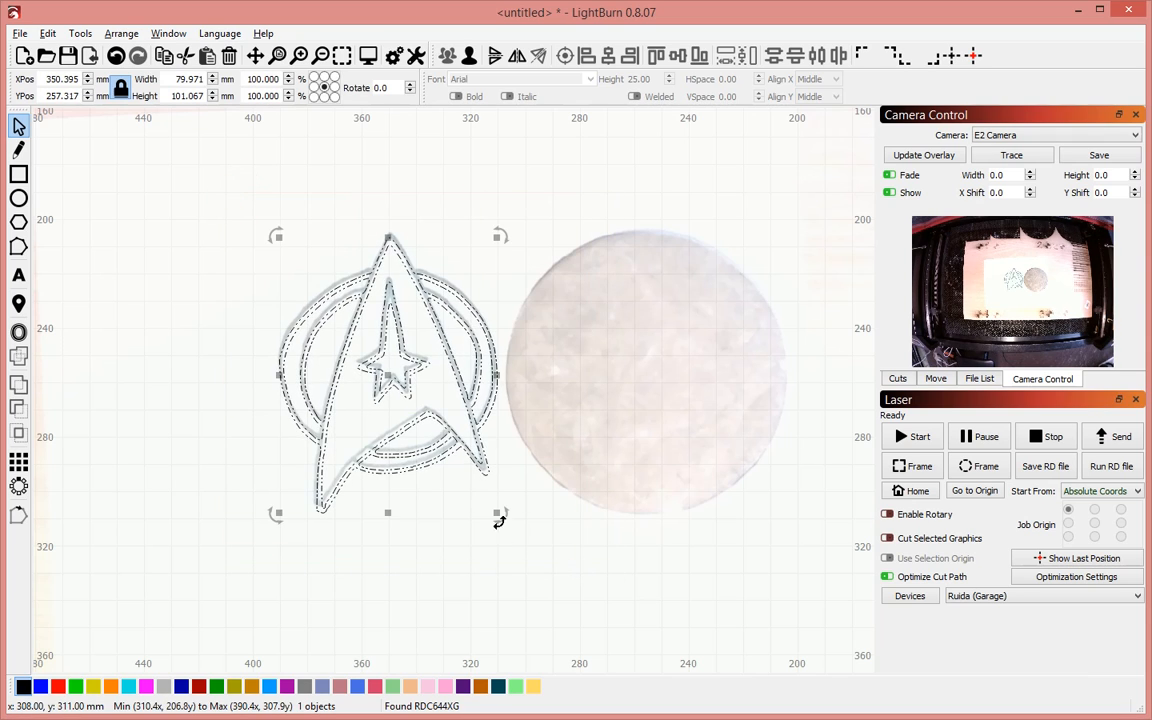
{"action": "left_click_drag", "start_coordinate": [388, 375], "coordinate": [618, 375]}
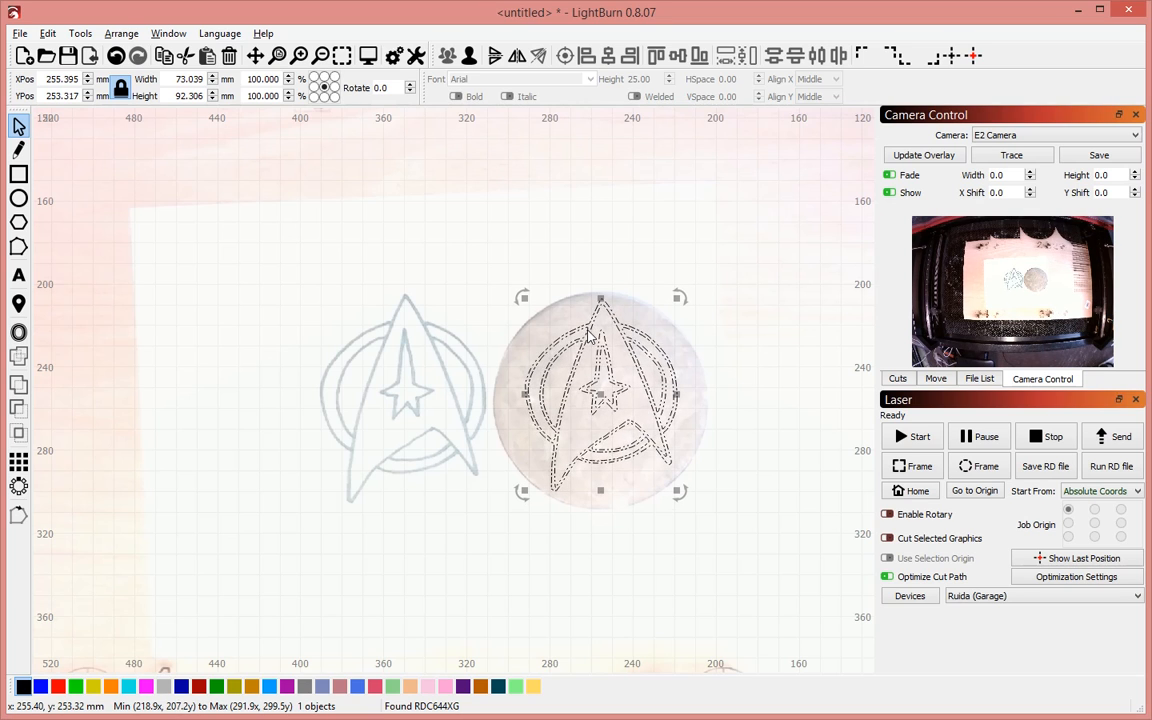
Set layer C00 to 0.1 mm interval, 200 mm/s, 25% power, scan all shapes at once.
{"action": "left_click", "coordinate": [897, 378]}
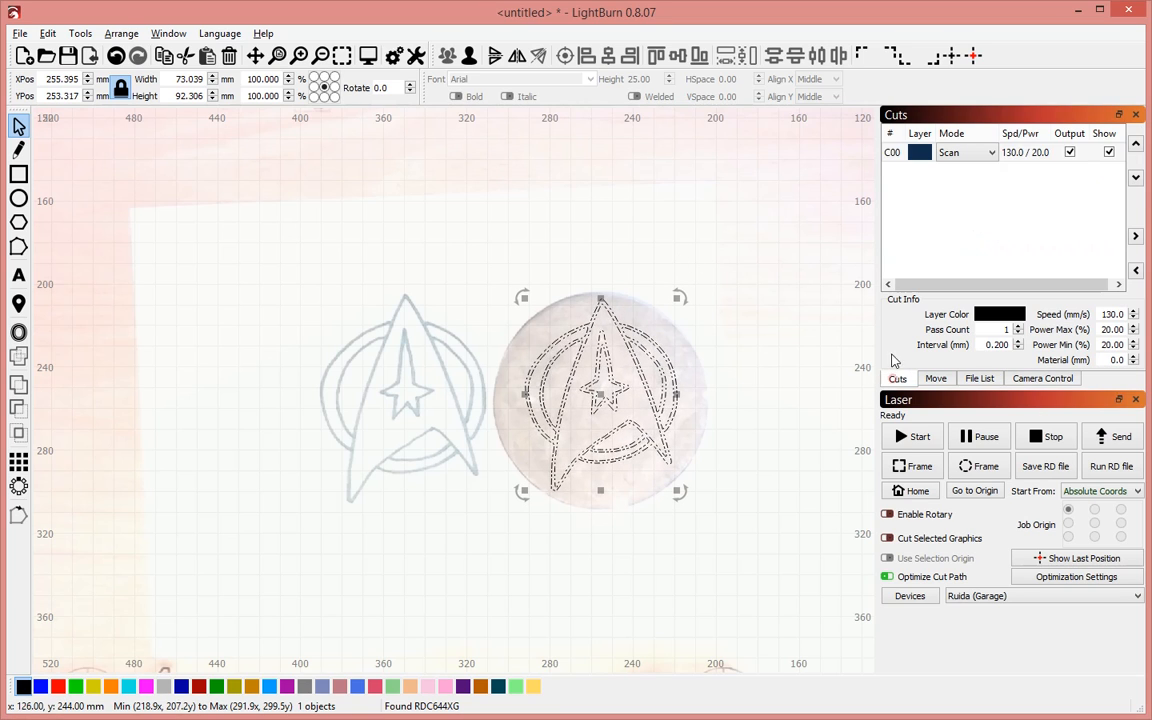
{"action": "left_click", "coordinate": [1025, 152]}
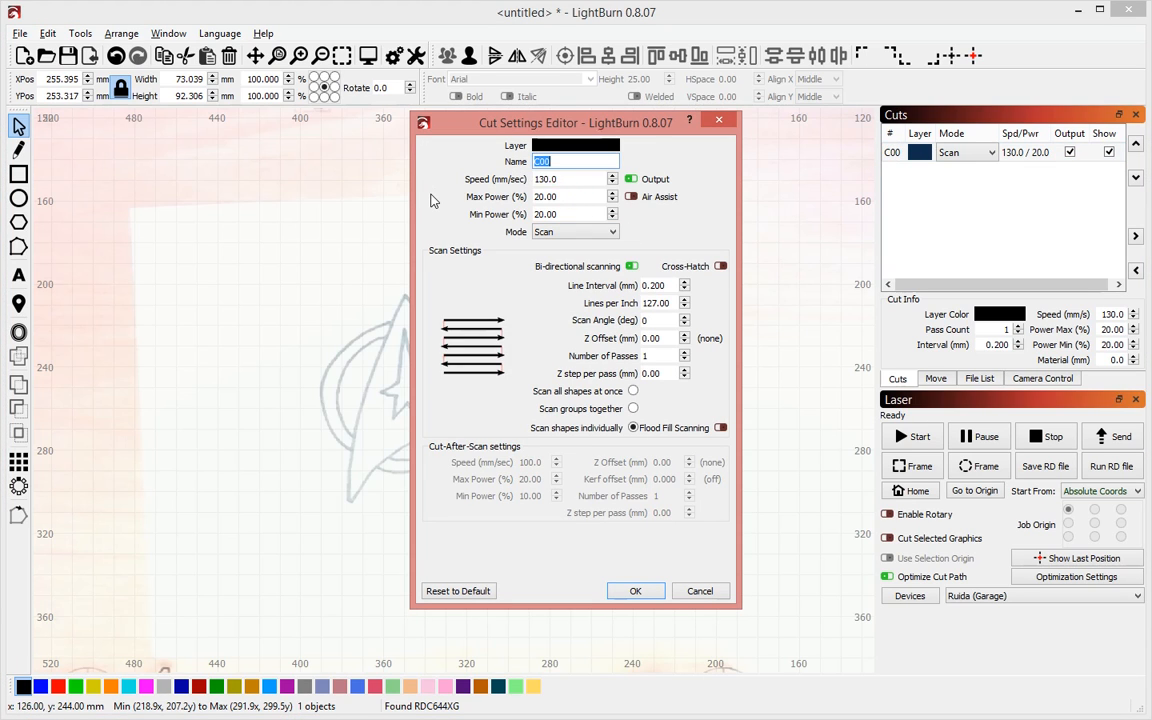
{"action": "left_click", "coordinate": [545, 196]}
{"action": "type", "text": "0.100"}
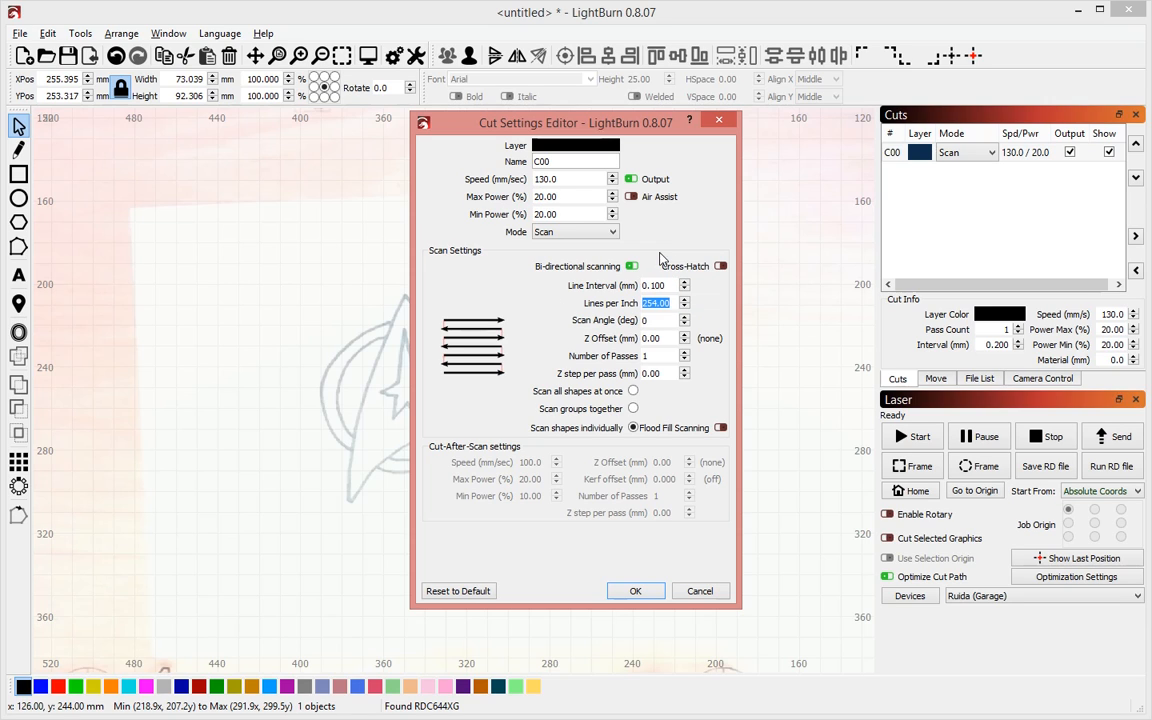
{"action": "left_click", "coordinate": [570, 178]}
{"action": "type", "text": "200"}
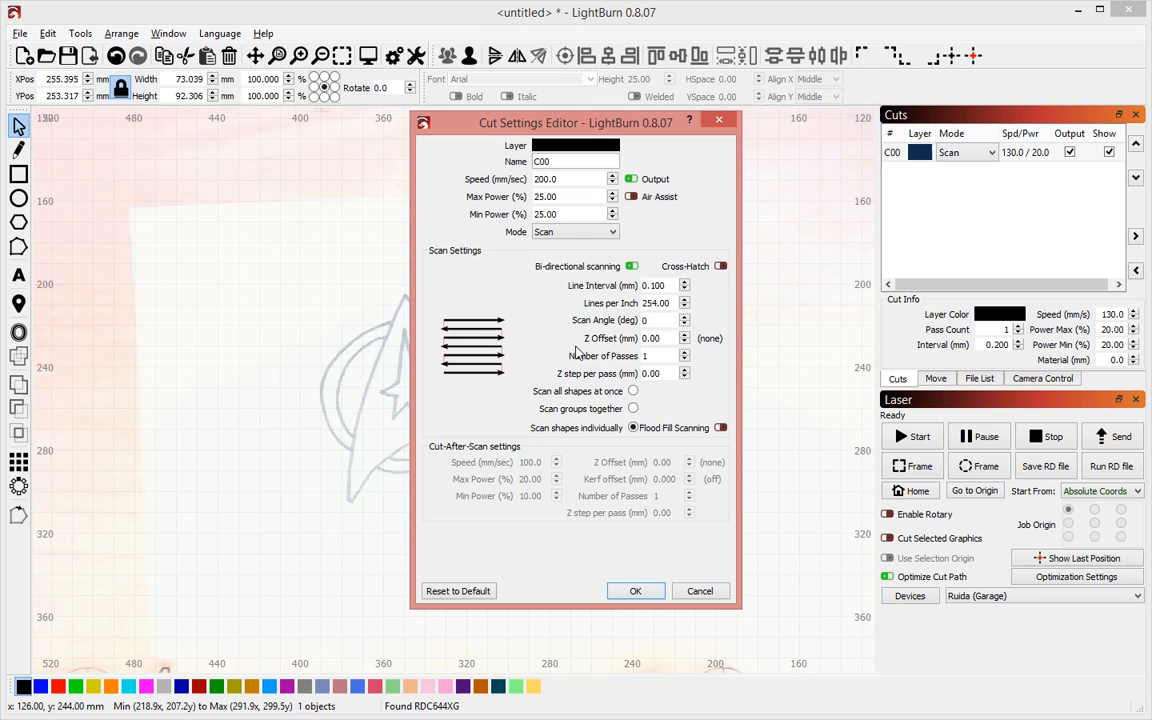
{"action": "left_click", "coordinate": [632, 391]}
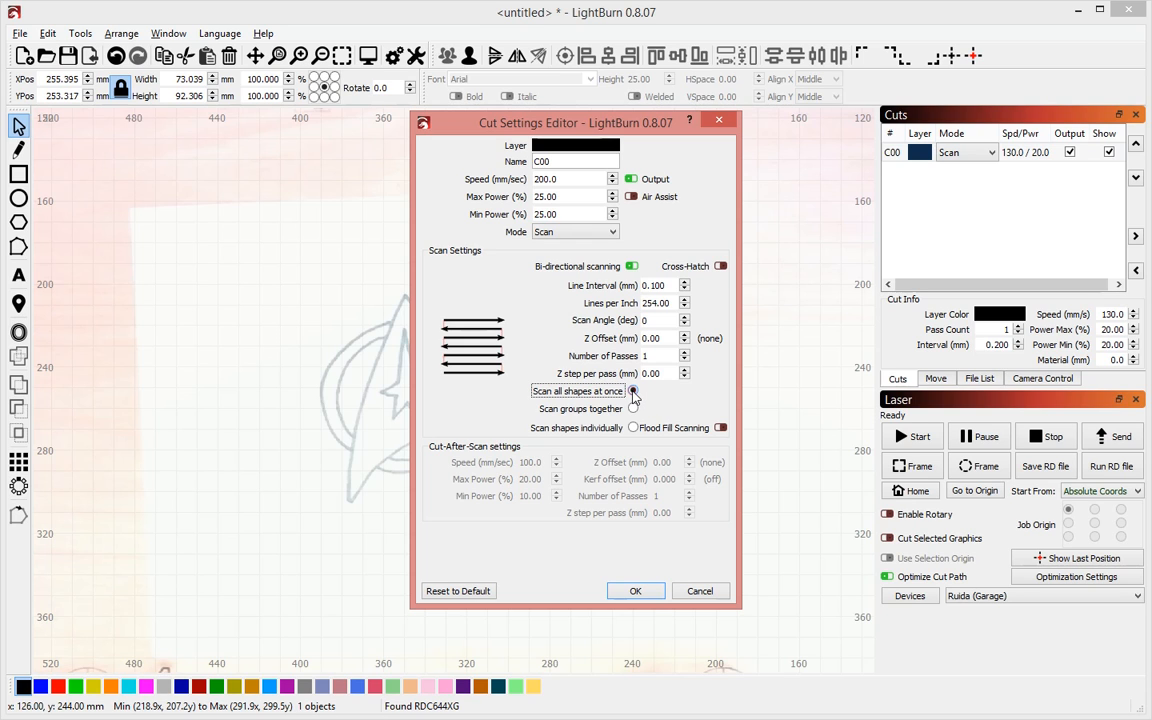
{"action": "left_click", "coordinate": [633, 391]}
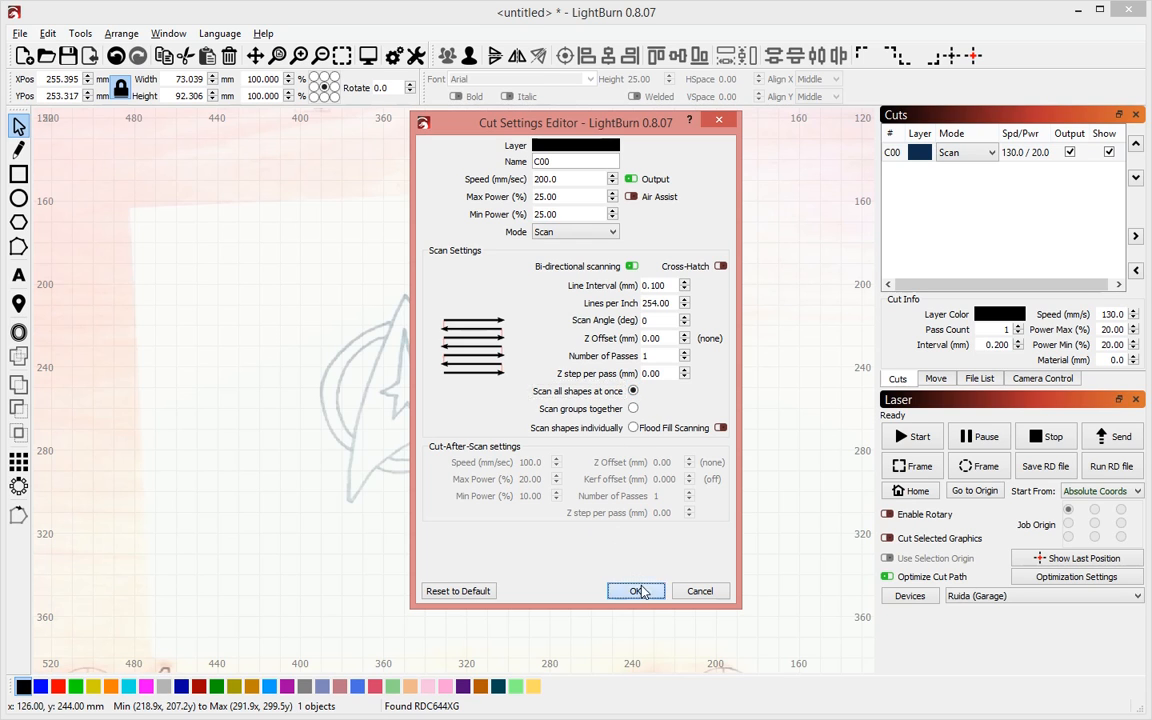
{"action": "left_click", "coordinate": [636, 590]}
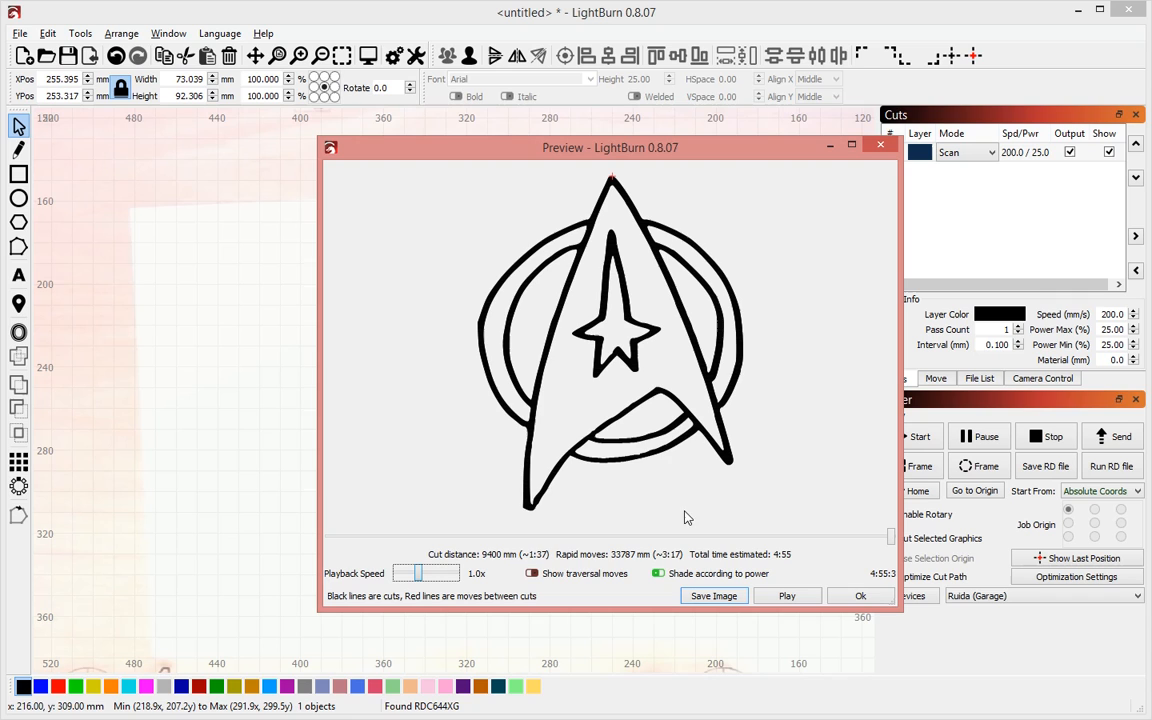
Replay the job simulation from the start, then close the preview.
{"action": "left_click", "coordinate": [787, 595]}
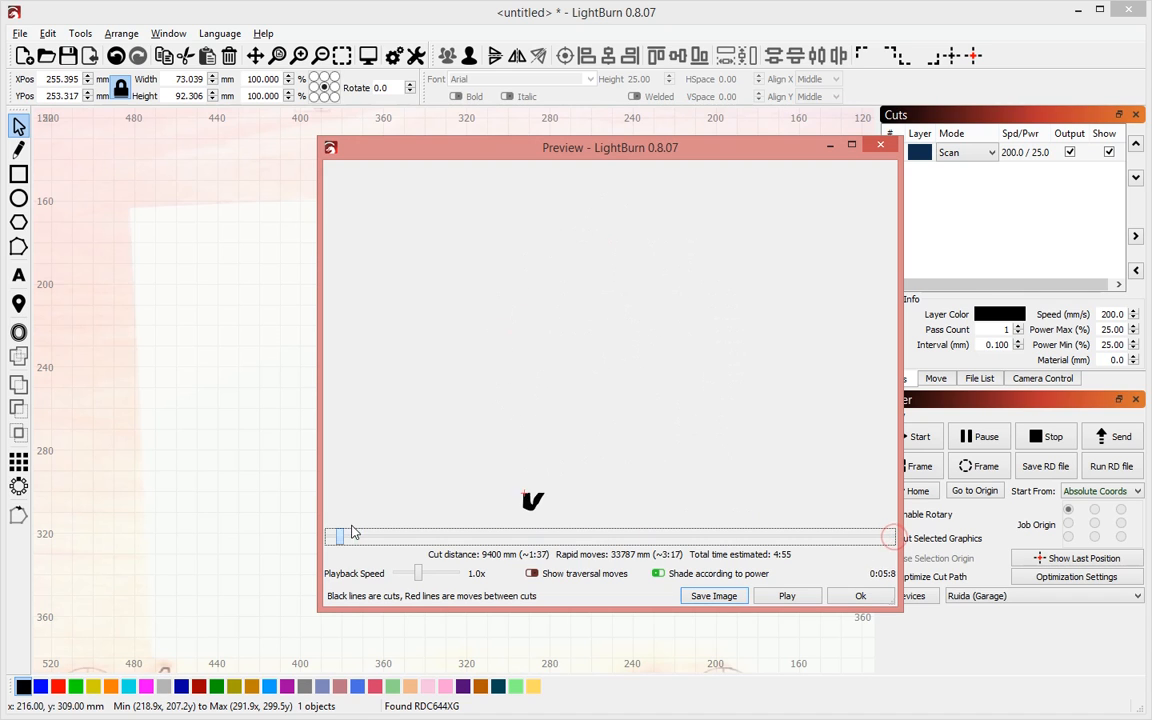
{"action": "left_click", "coordinate": [859, 595]}
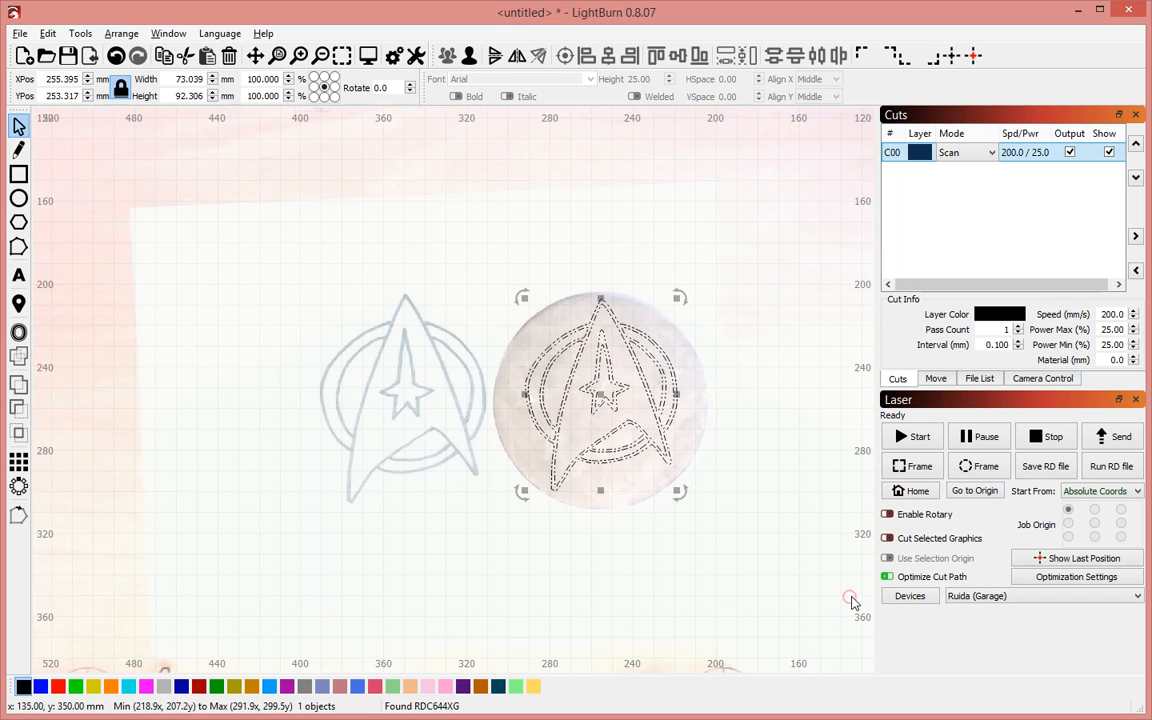
{"action": "mouse_move", "coordinate": [810, 584]}
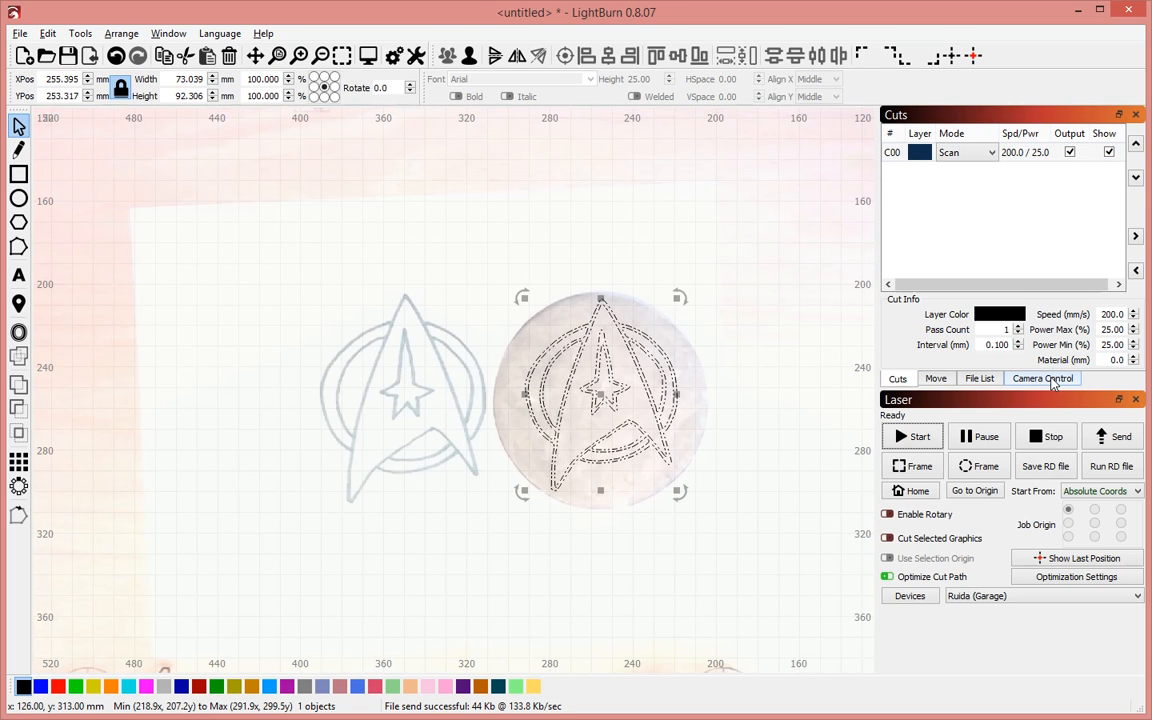
Show the Camera Control panel with overlay fading off to view the coaster.
{"action": "left_click", "coordinate": [1042, 378]}
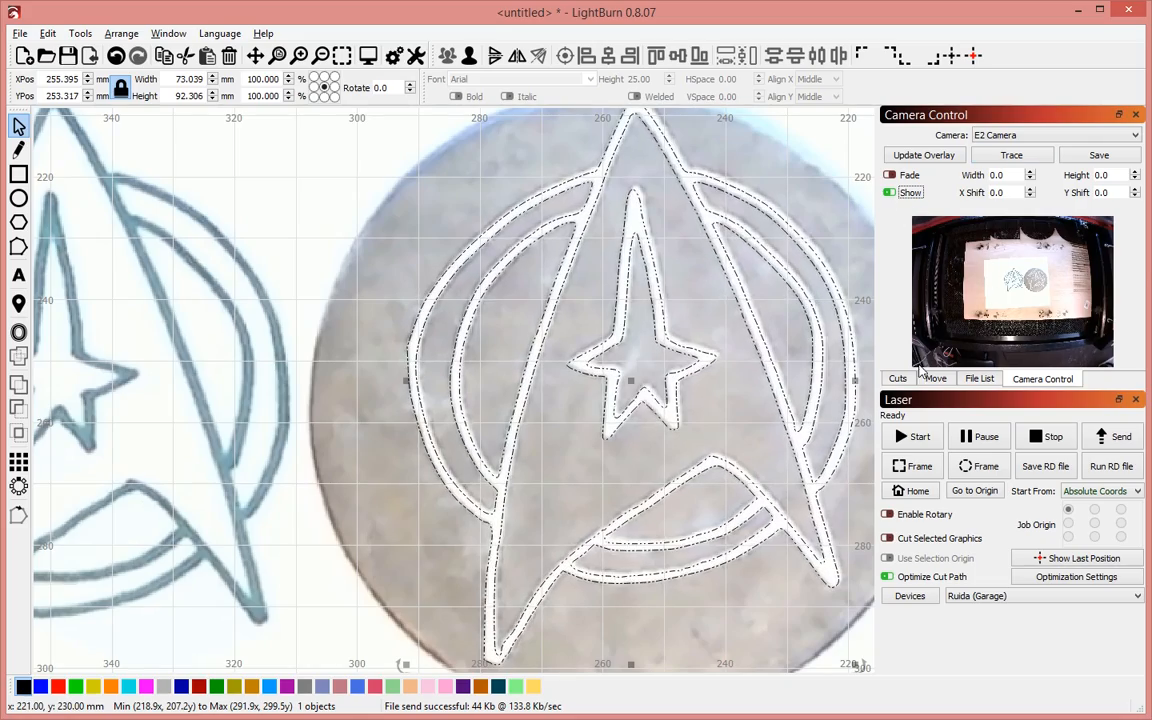
Switch to the Cuts list and keep layer C00's Output enabled.
{"action": "left_click", "coordinate": [897, 378]}
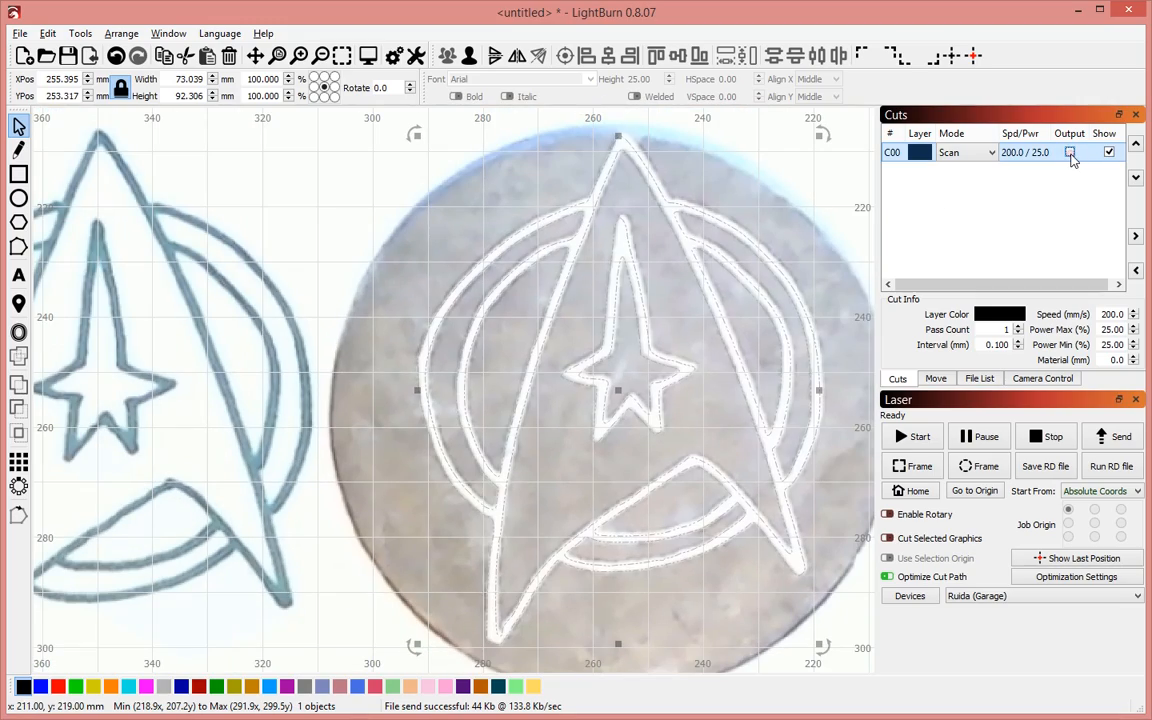
{"action": "left_click", "coordinate": [1069, 152]}
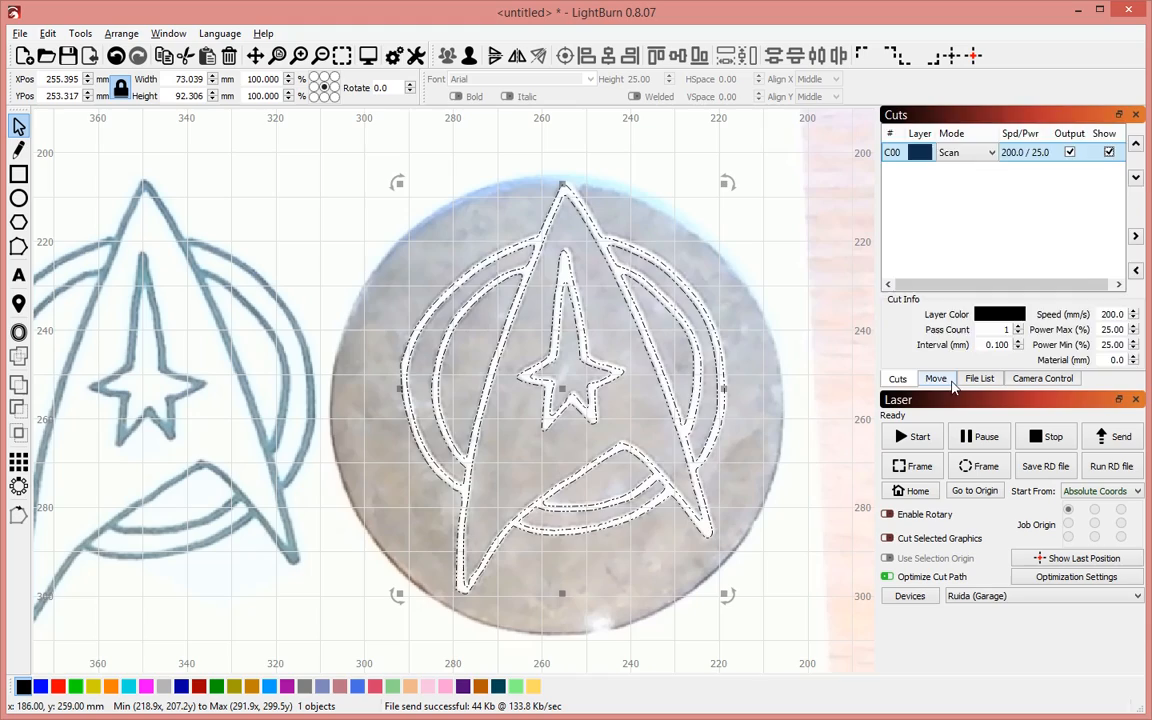
Repeatedly update the camera overlay to capture the engraved emblem on the coaster.
{"action": "left_click", "coordinate": [1042, 378]}
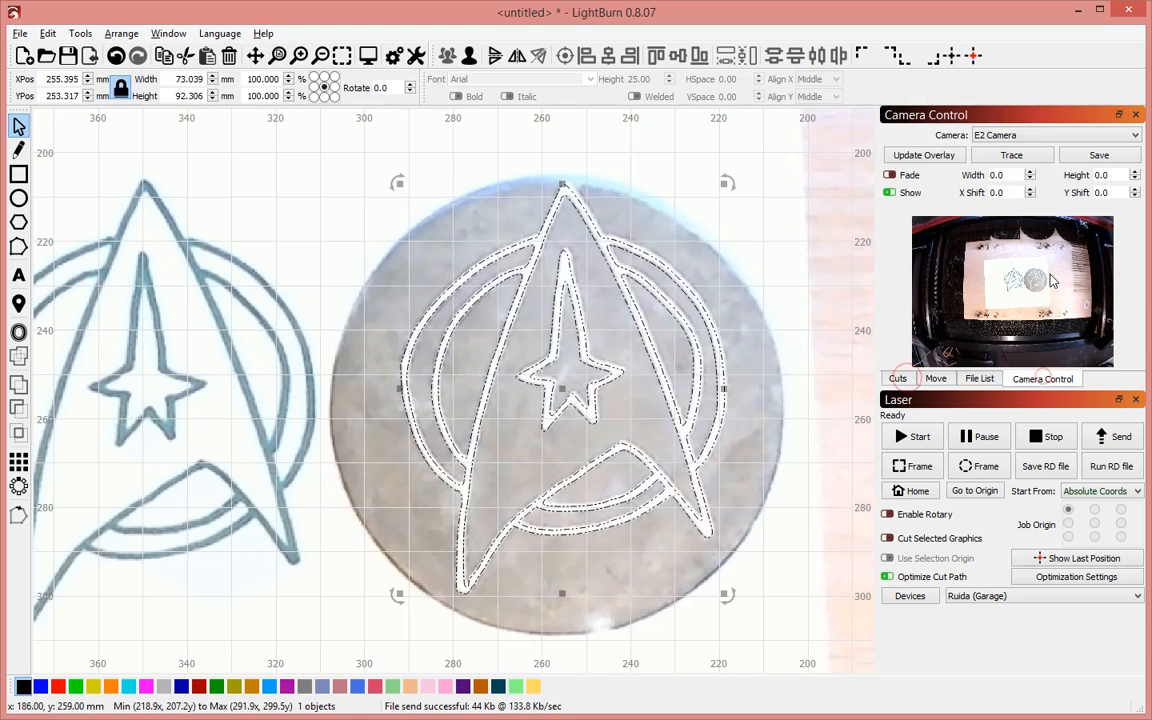
{"action": "left_click", "coordinate": [922, 155]}
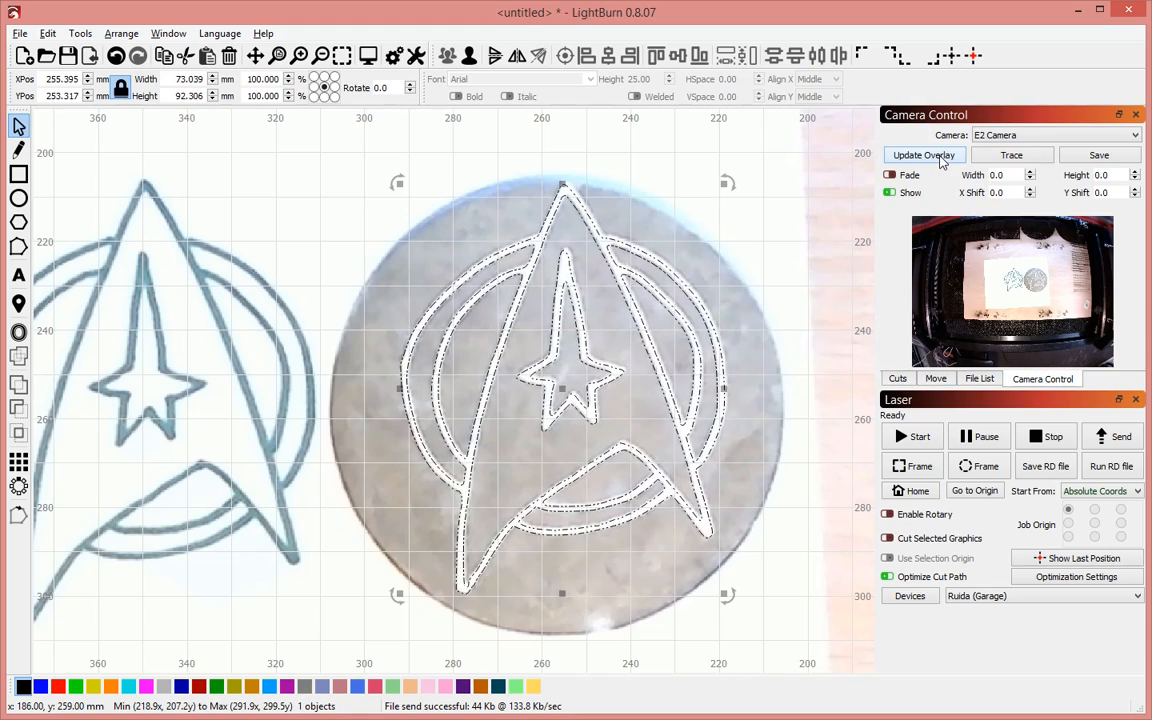
{"action": "left_click", "coordinate": [923, 155]}
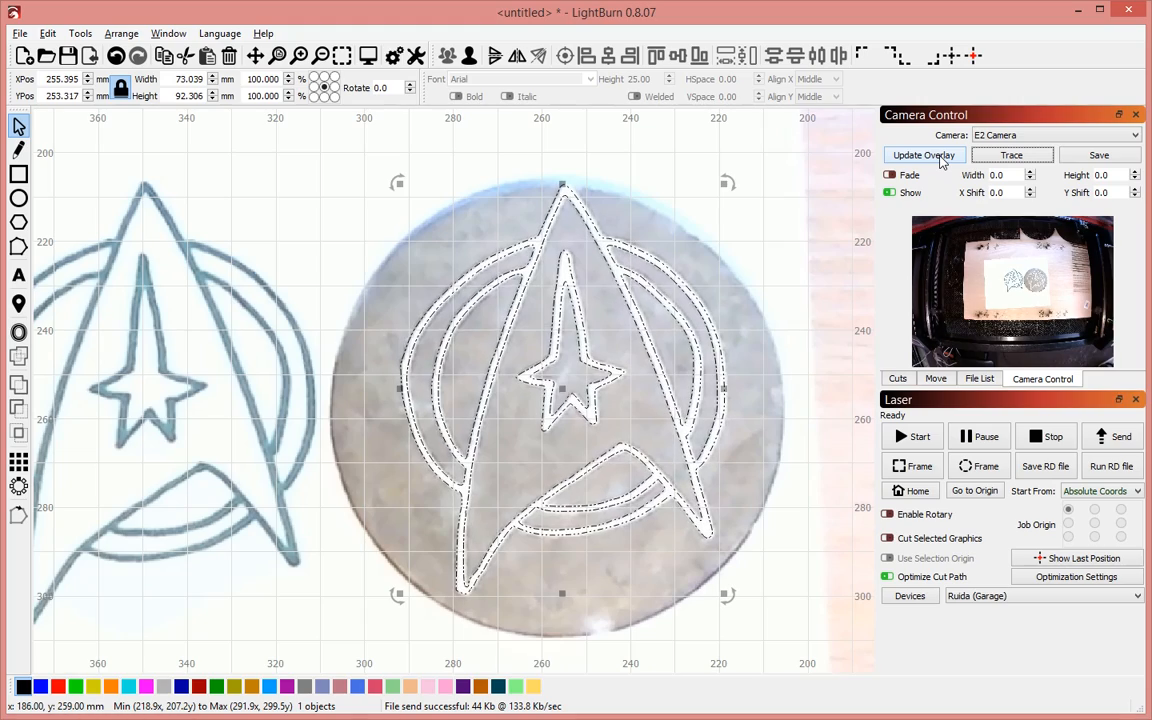
{"action": "left_click", "coordinate": [923, 155]}
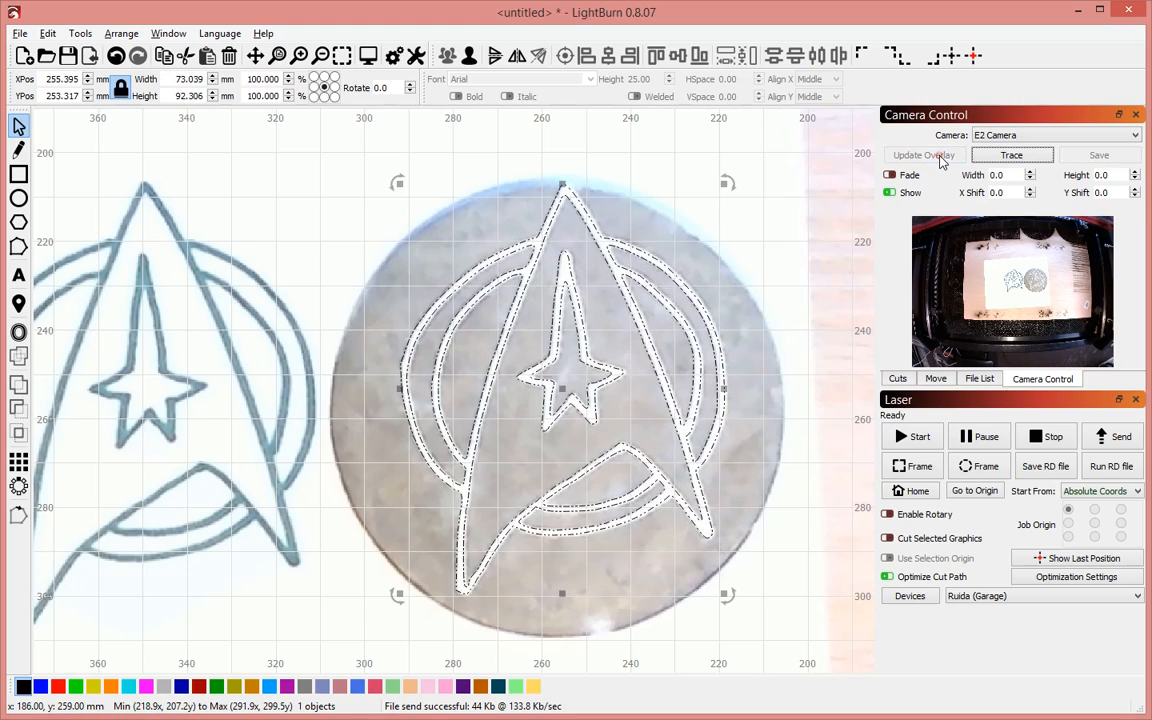
{"action": "left_click", "coordinate": [922, 155]}
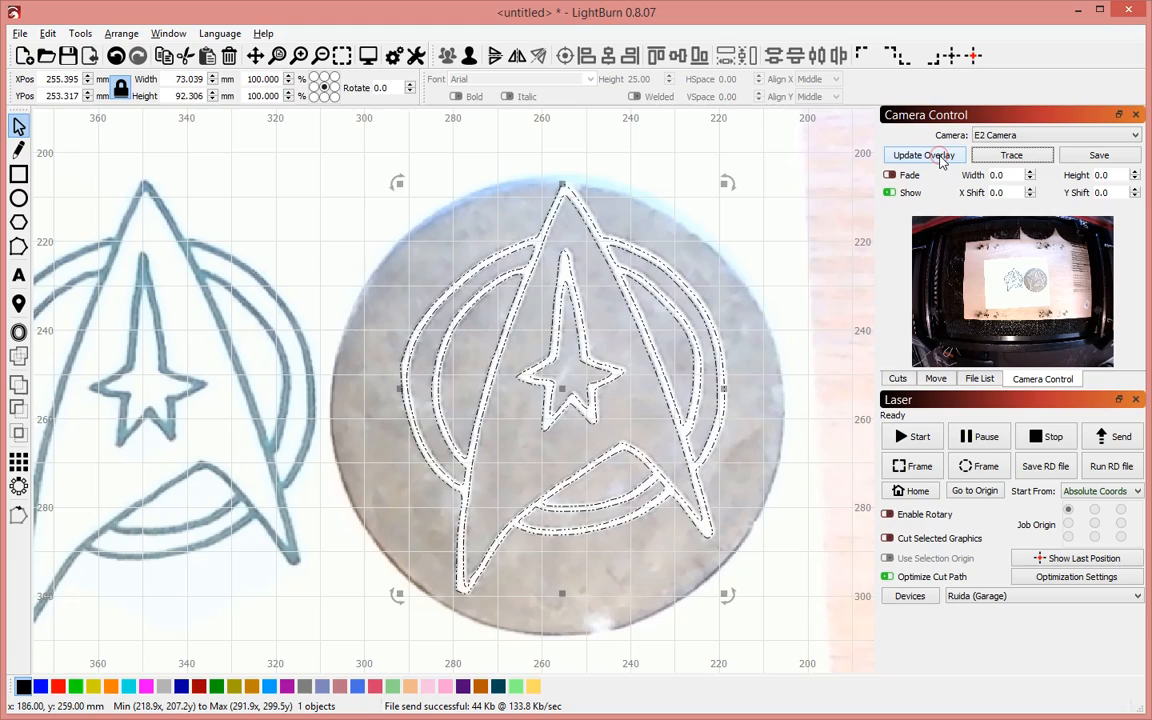
{"action": "left_click", "coordinate": [922, 154]}
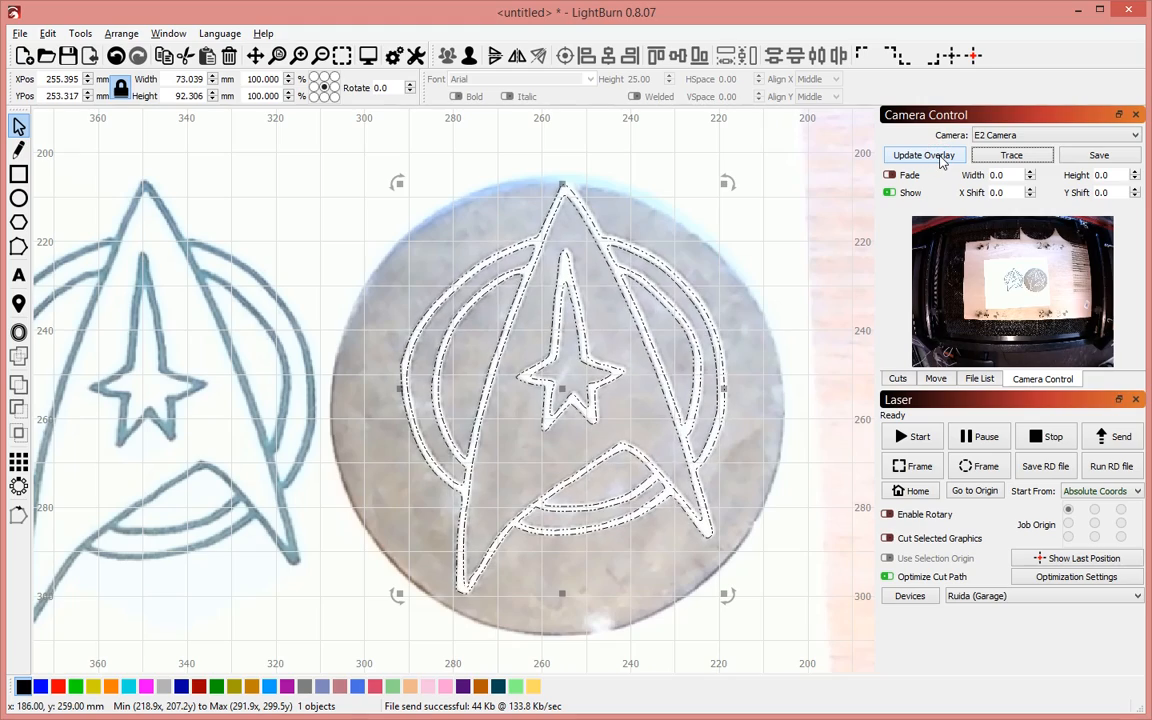
{"action": "left_click", "coordinate": [923, 154]}
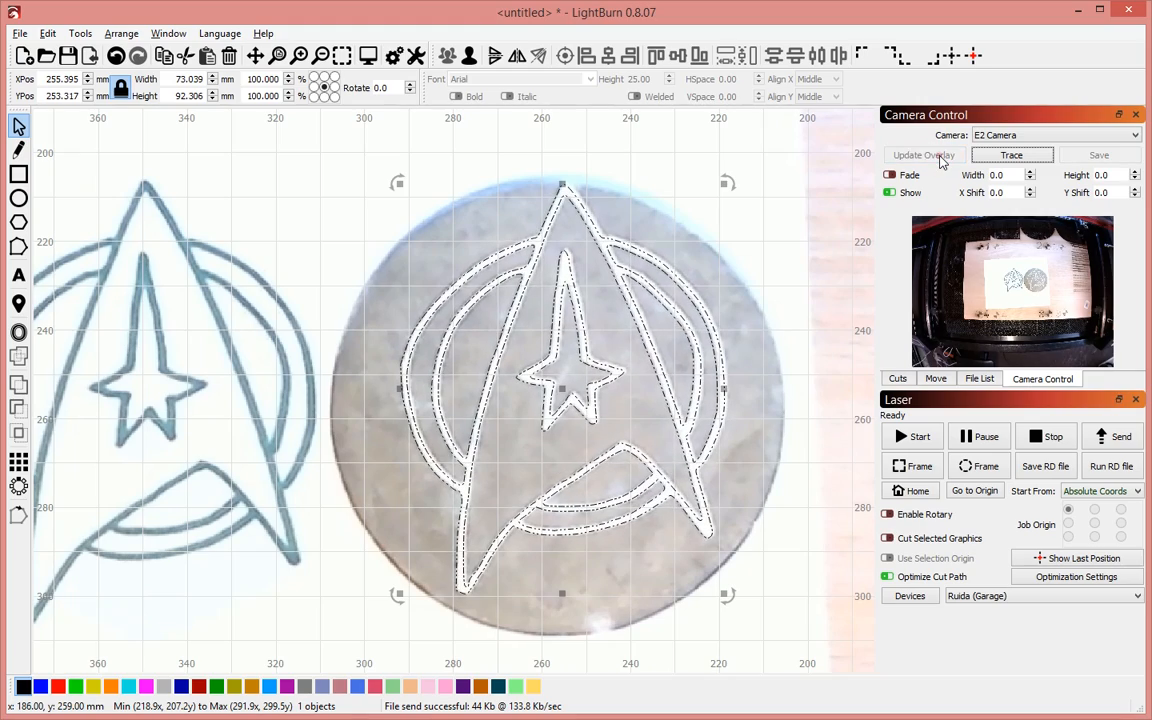
{"action": "left_click", "coordinate": [922, 154]}
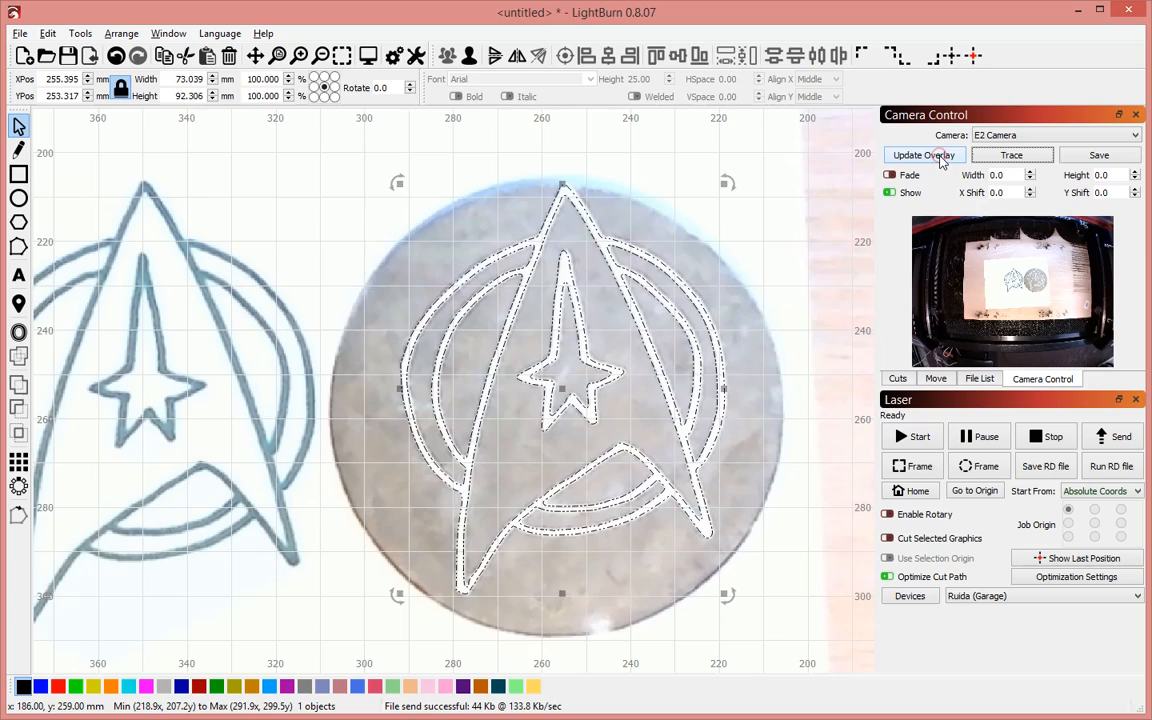
{"action": "left_click", "coordinate": [922, 155]}
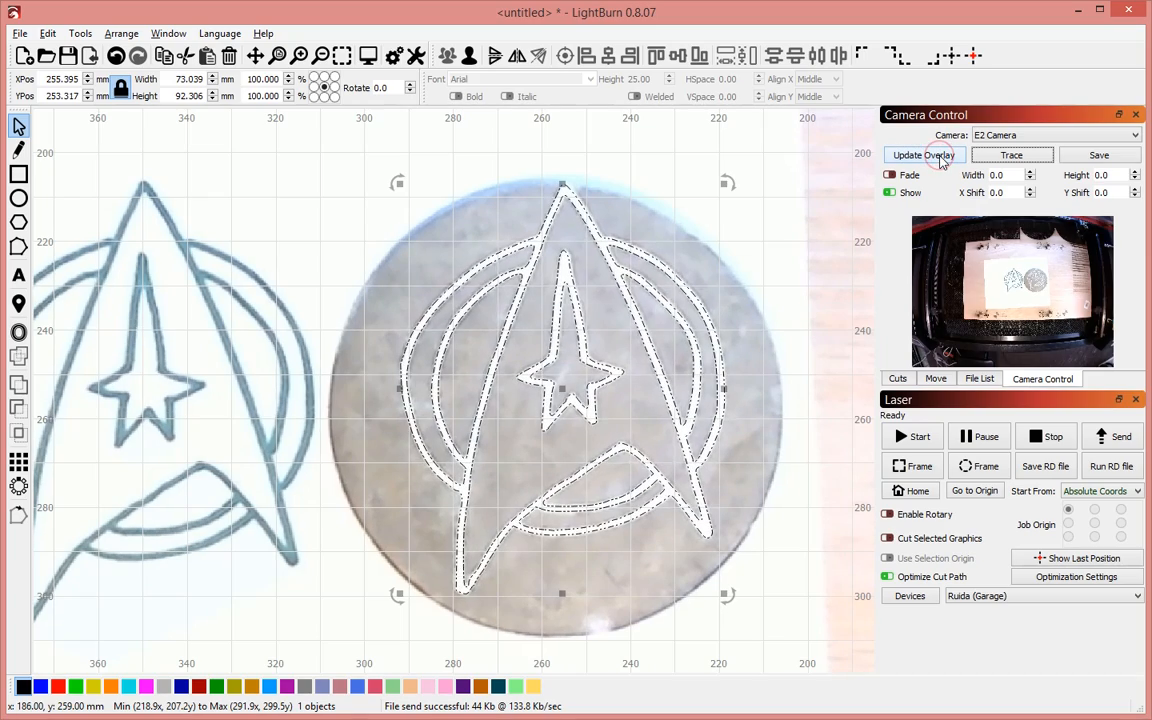
{"action": "left_click", "coordinate": [922, 155]}
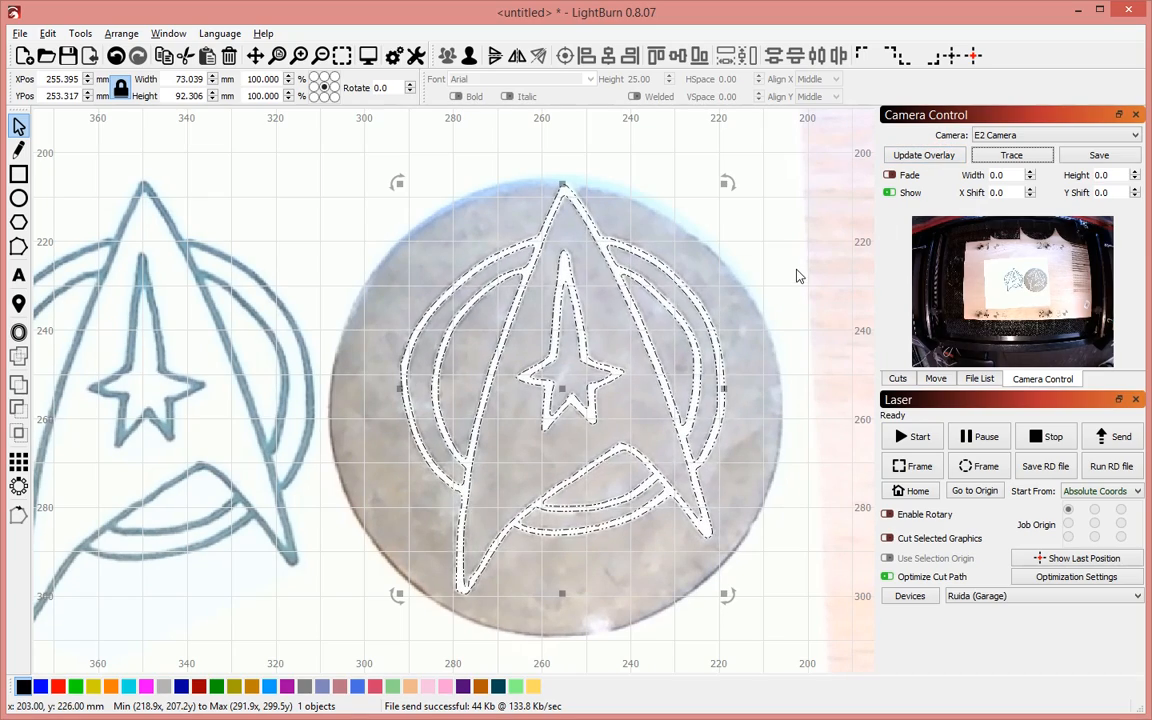